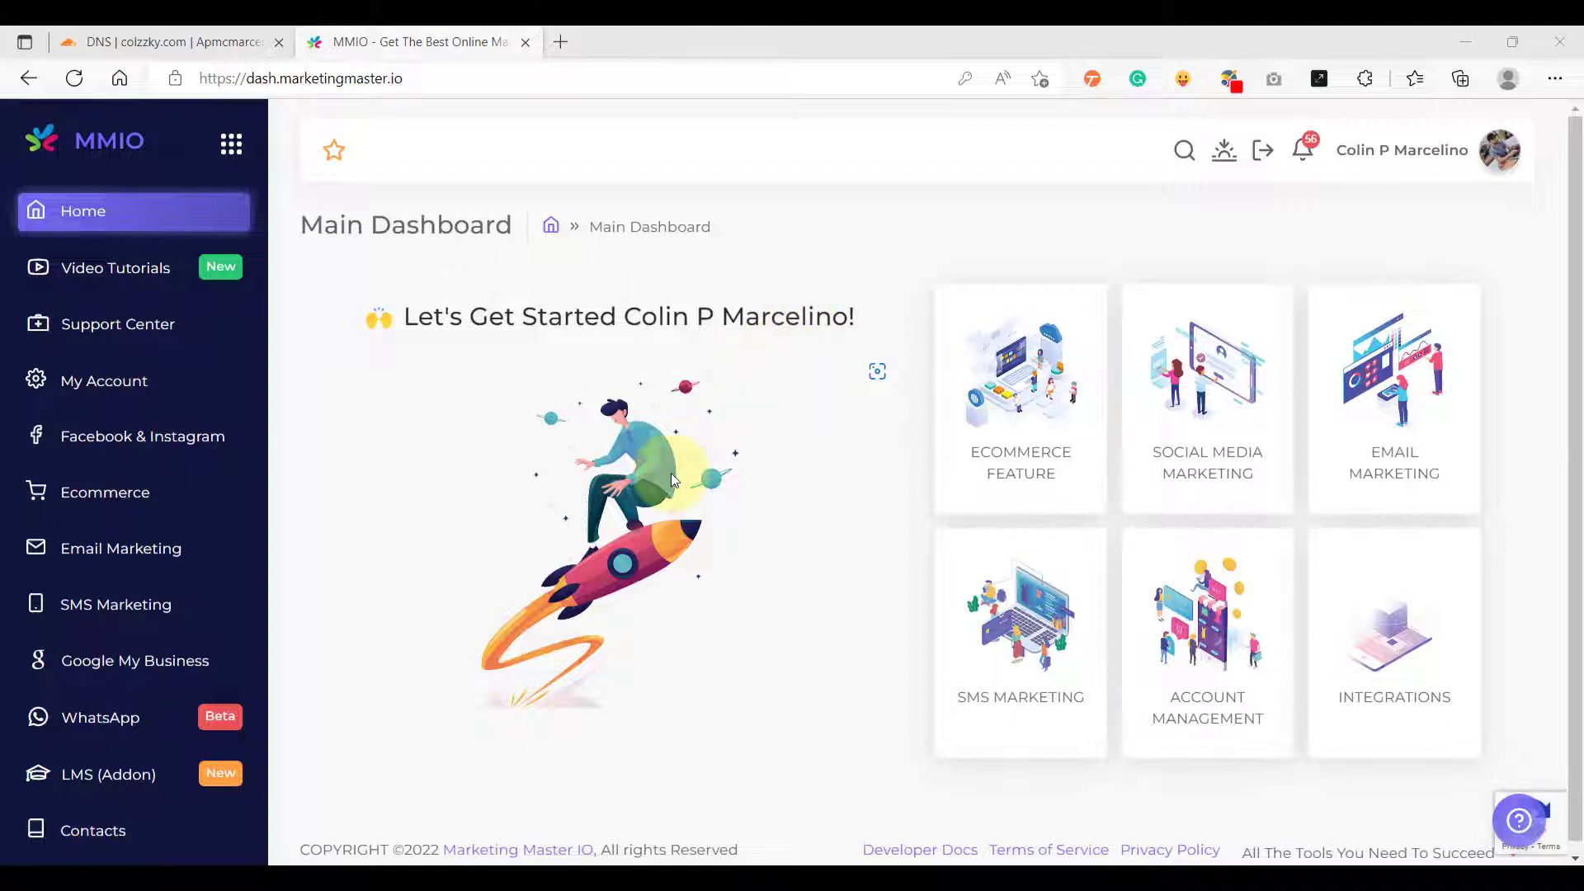
pyautogui.moveTo(128, 548)
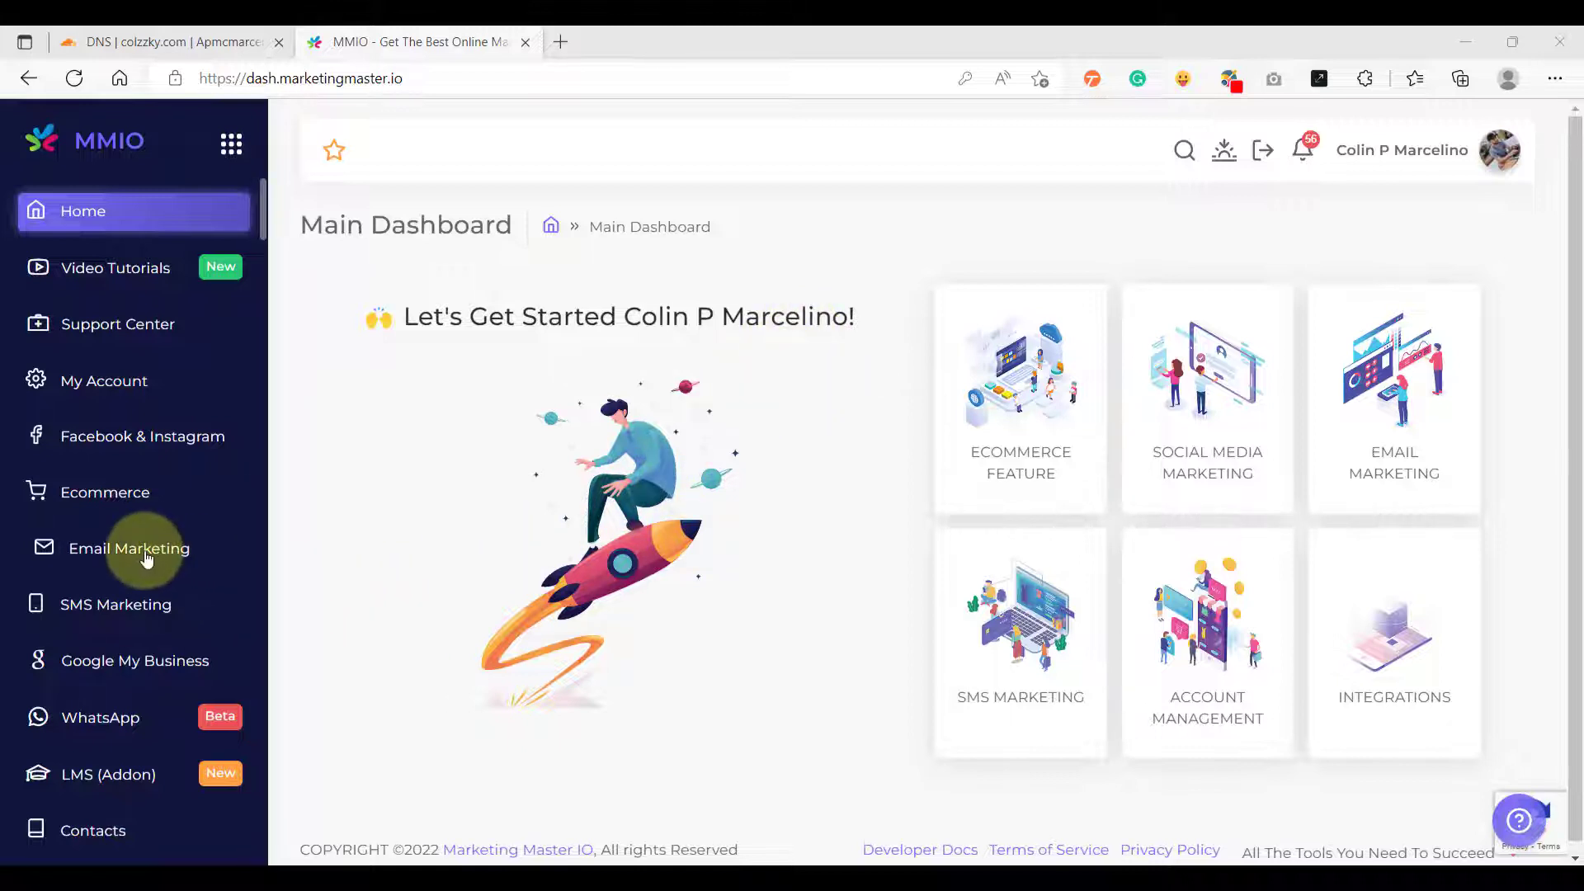
# - Open Landing Pages from the Email Marketing menu
pyautogui.click(129, 548)
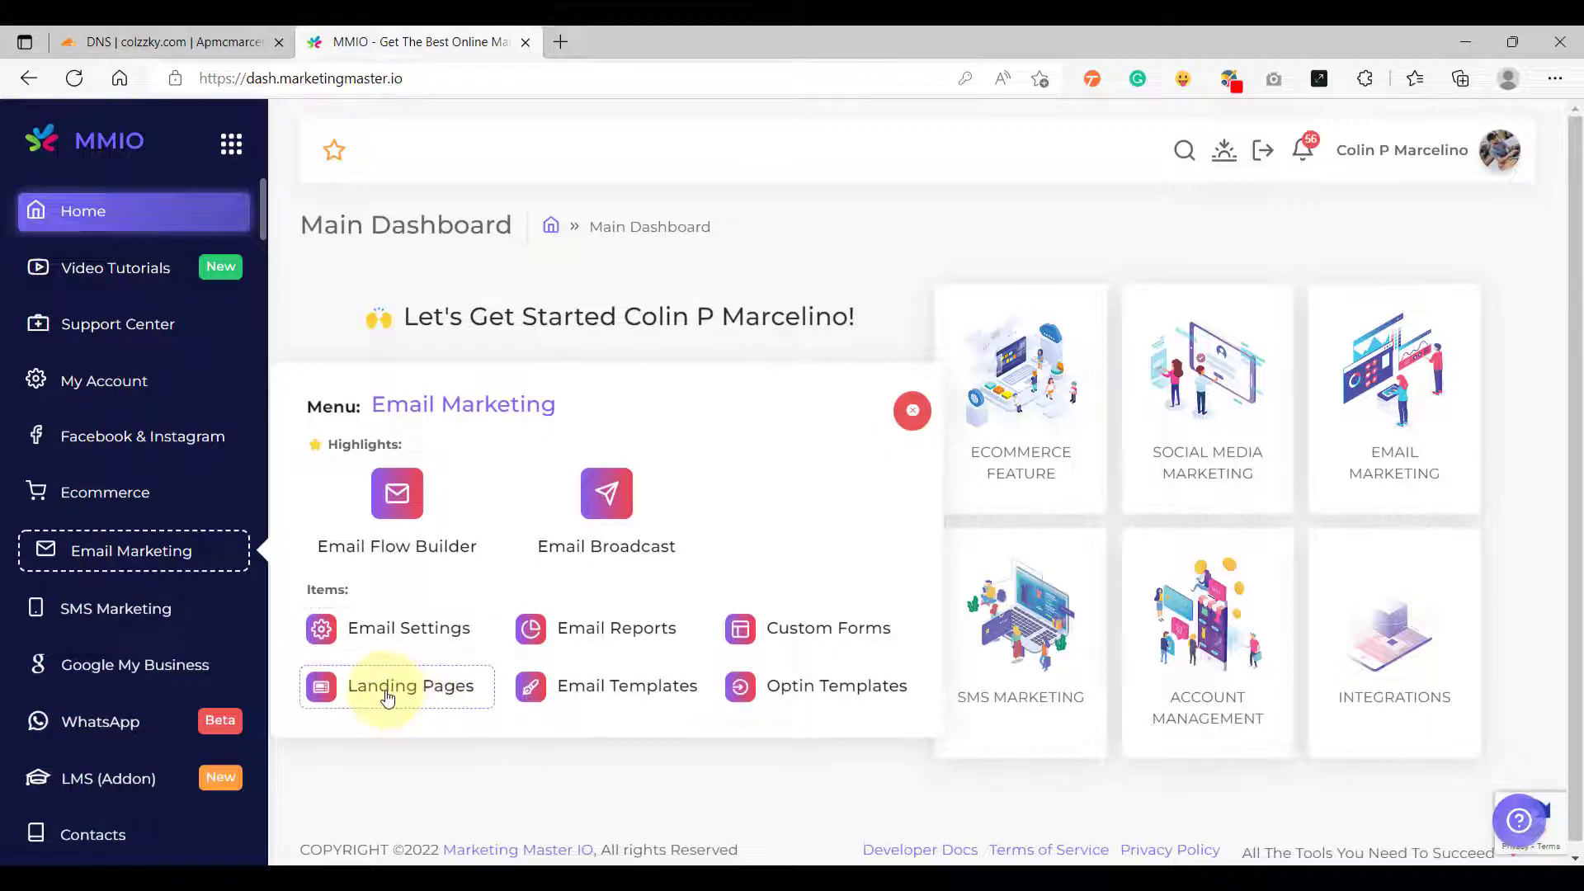
pyautogui.click(410, 685)
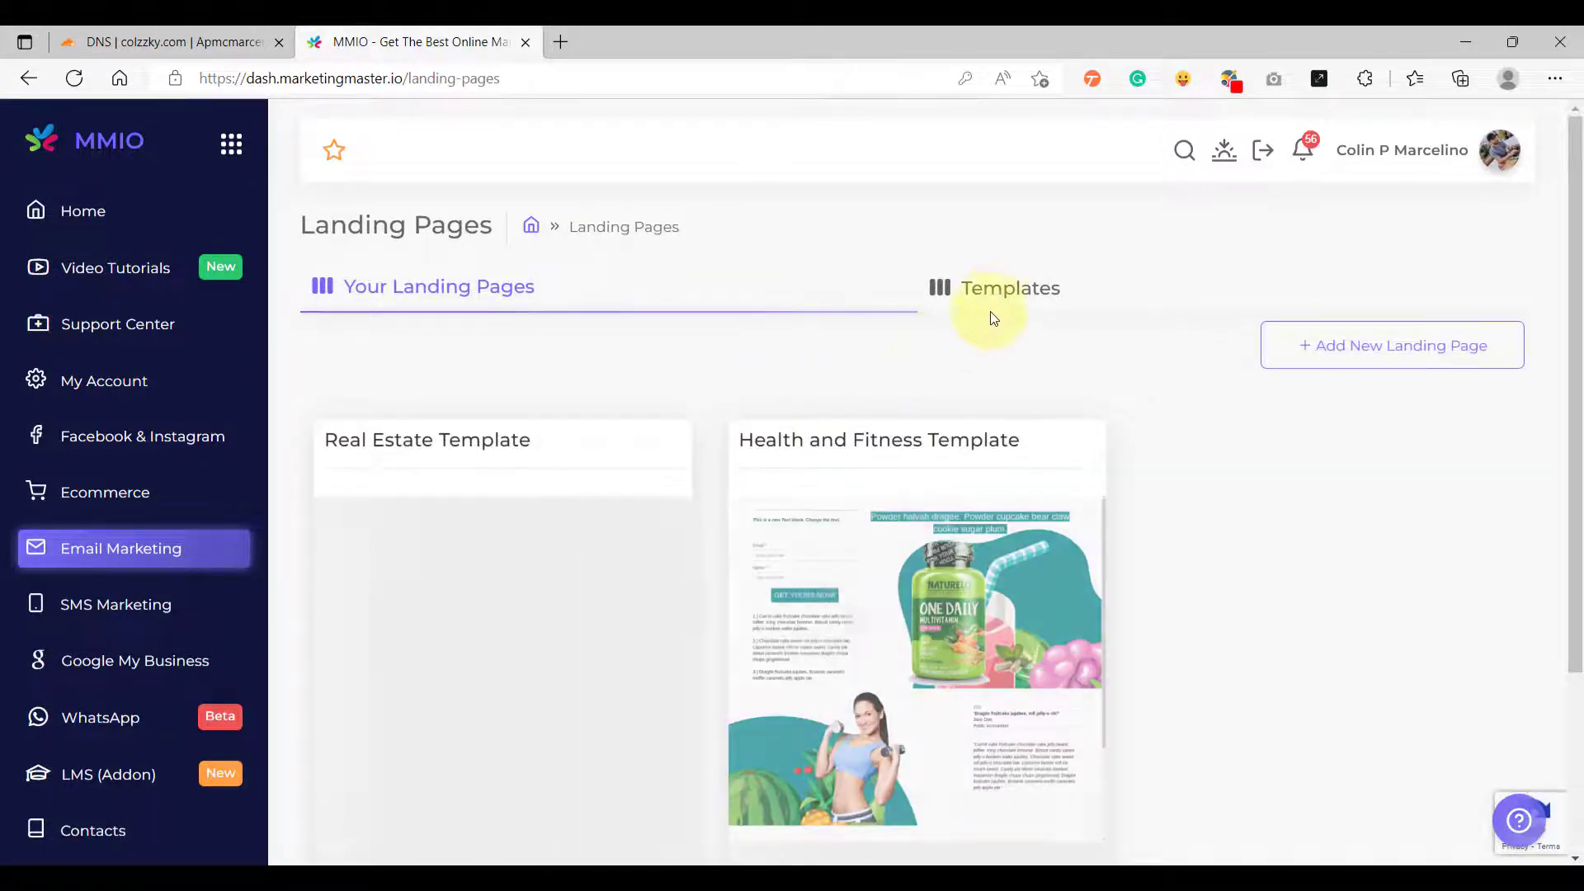
# - Start a page from the digital products template named 'My Custom Landing Page With Domain'
pyautogui.click(1009, 288)
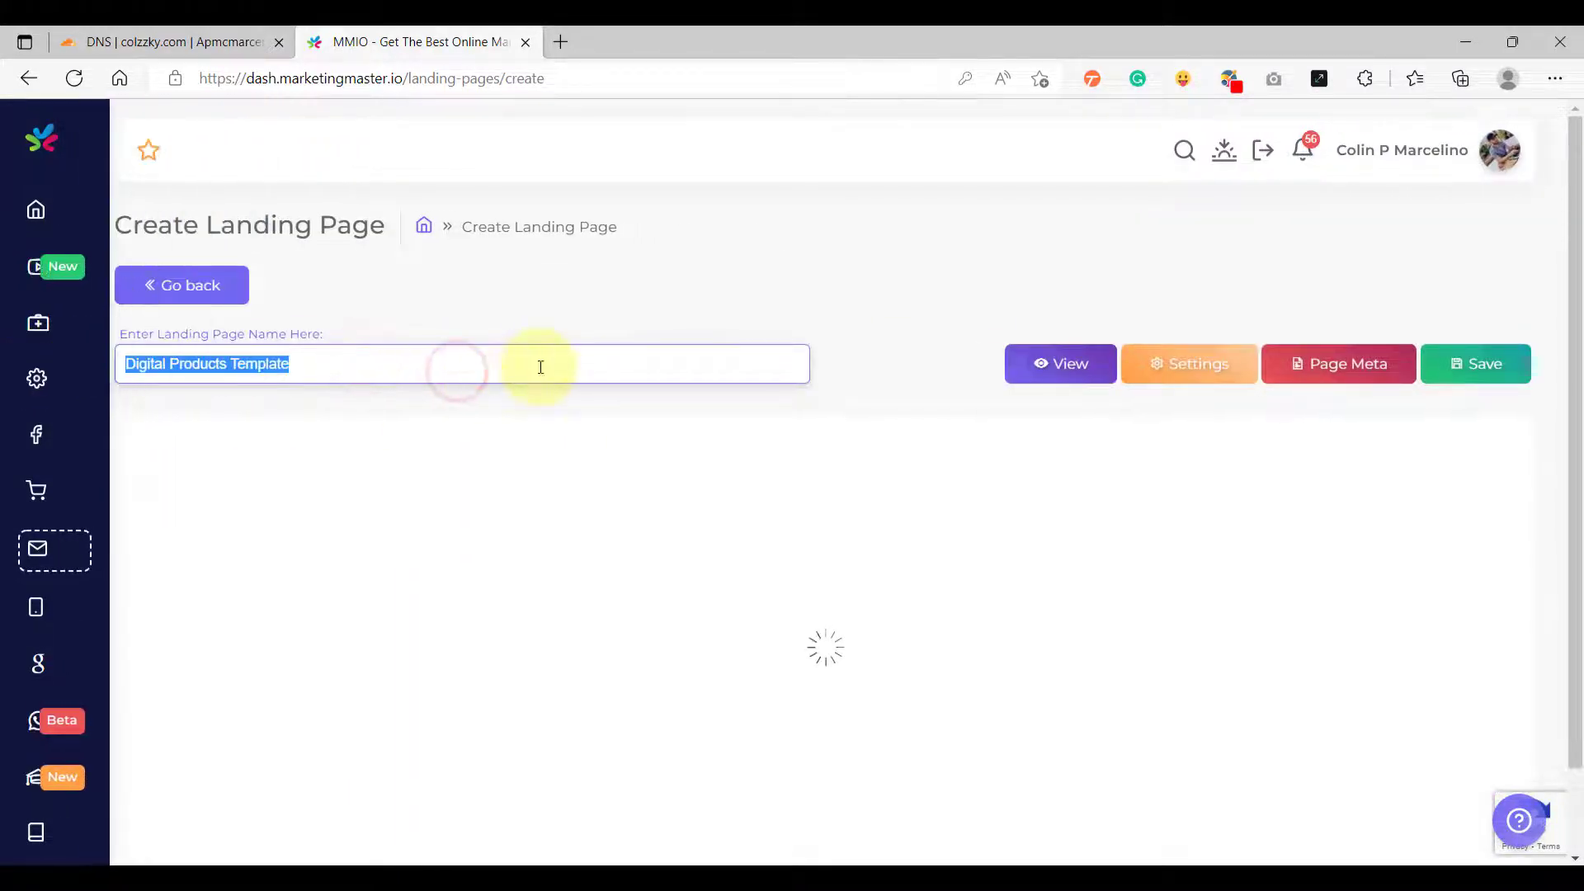
pyautogui.write('My Custom Landing')
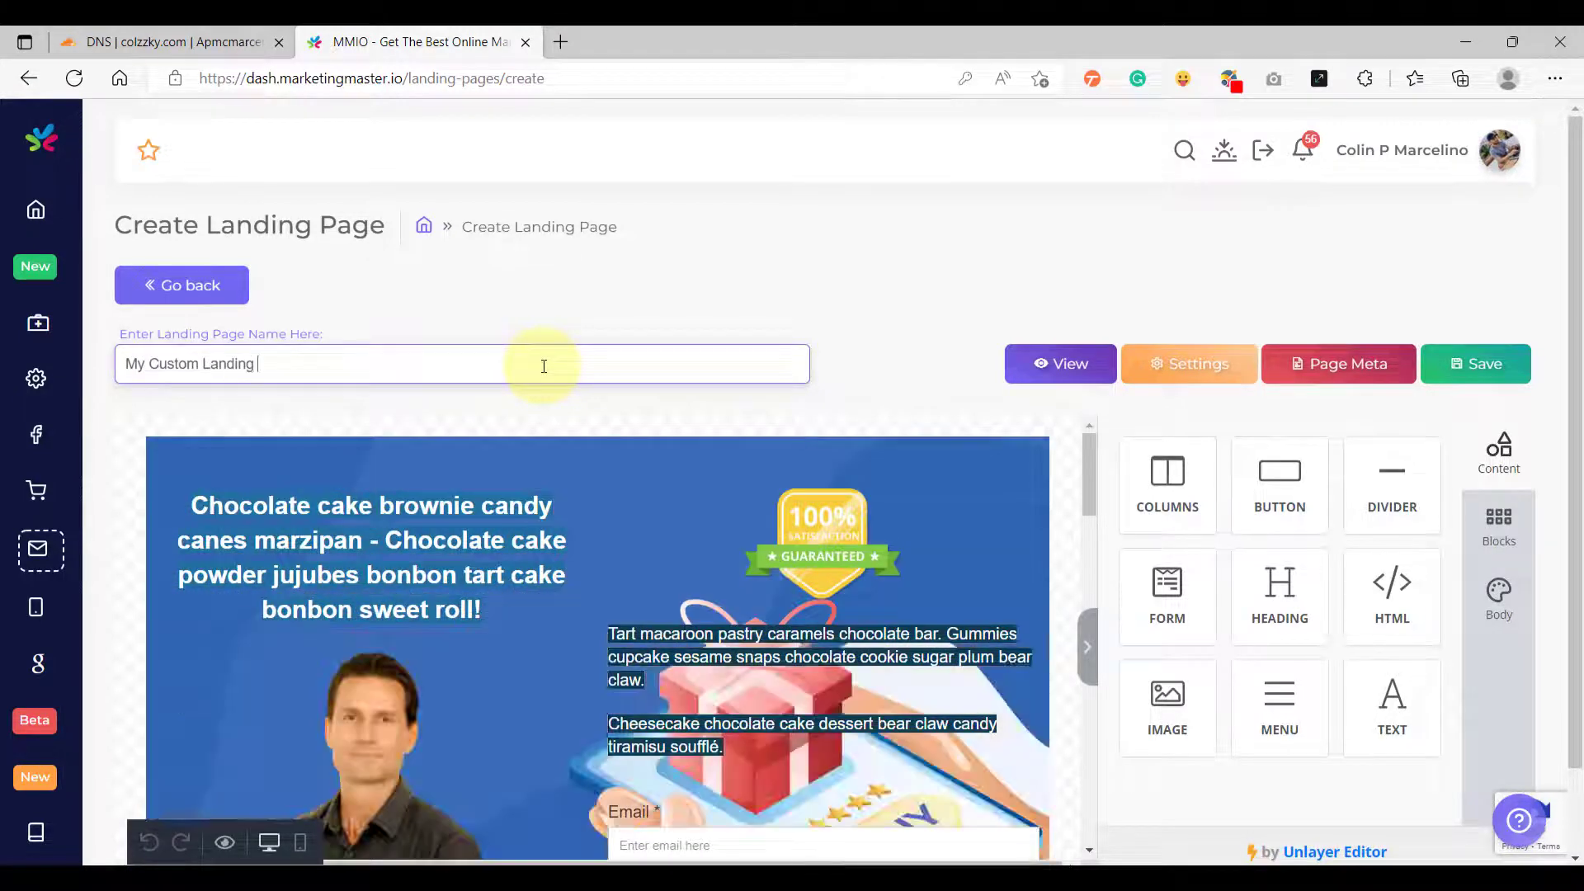
pyautogui.write('Page With Domain')
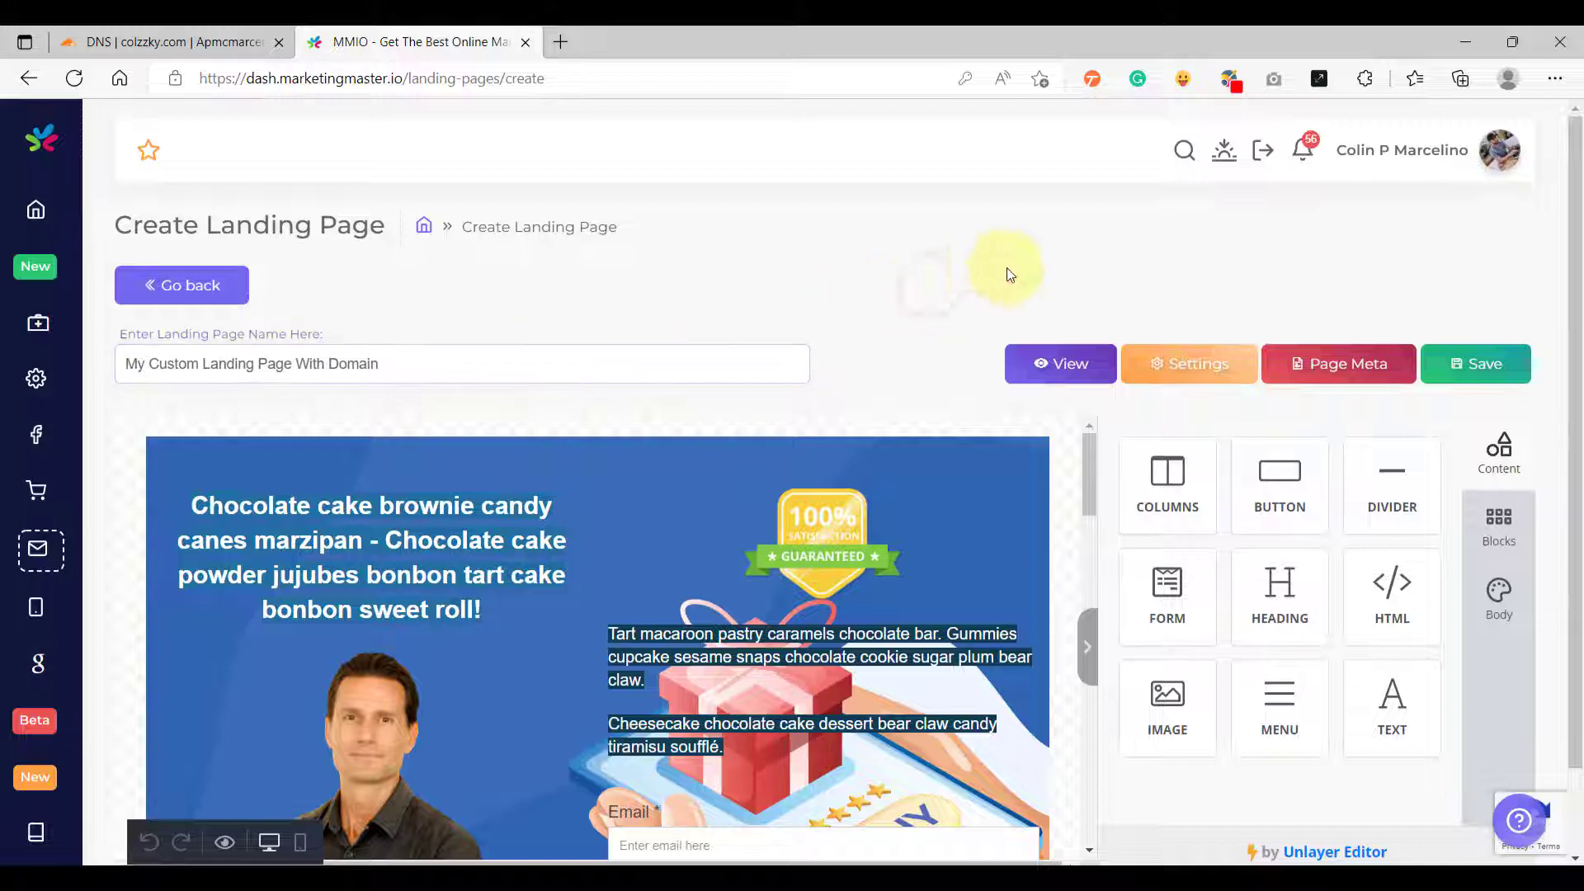
# - Find the CNAME target marketingmasterio.com in page settings, then go to Cloudflare DNS
pyautogui.click(1188, 364)
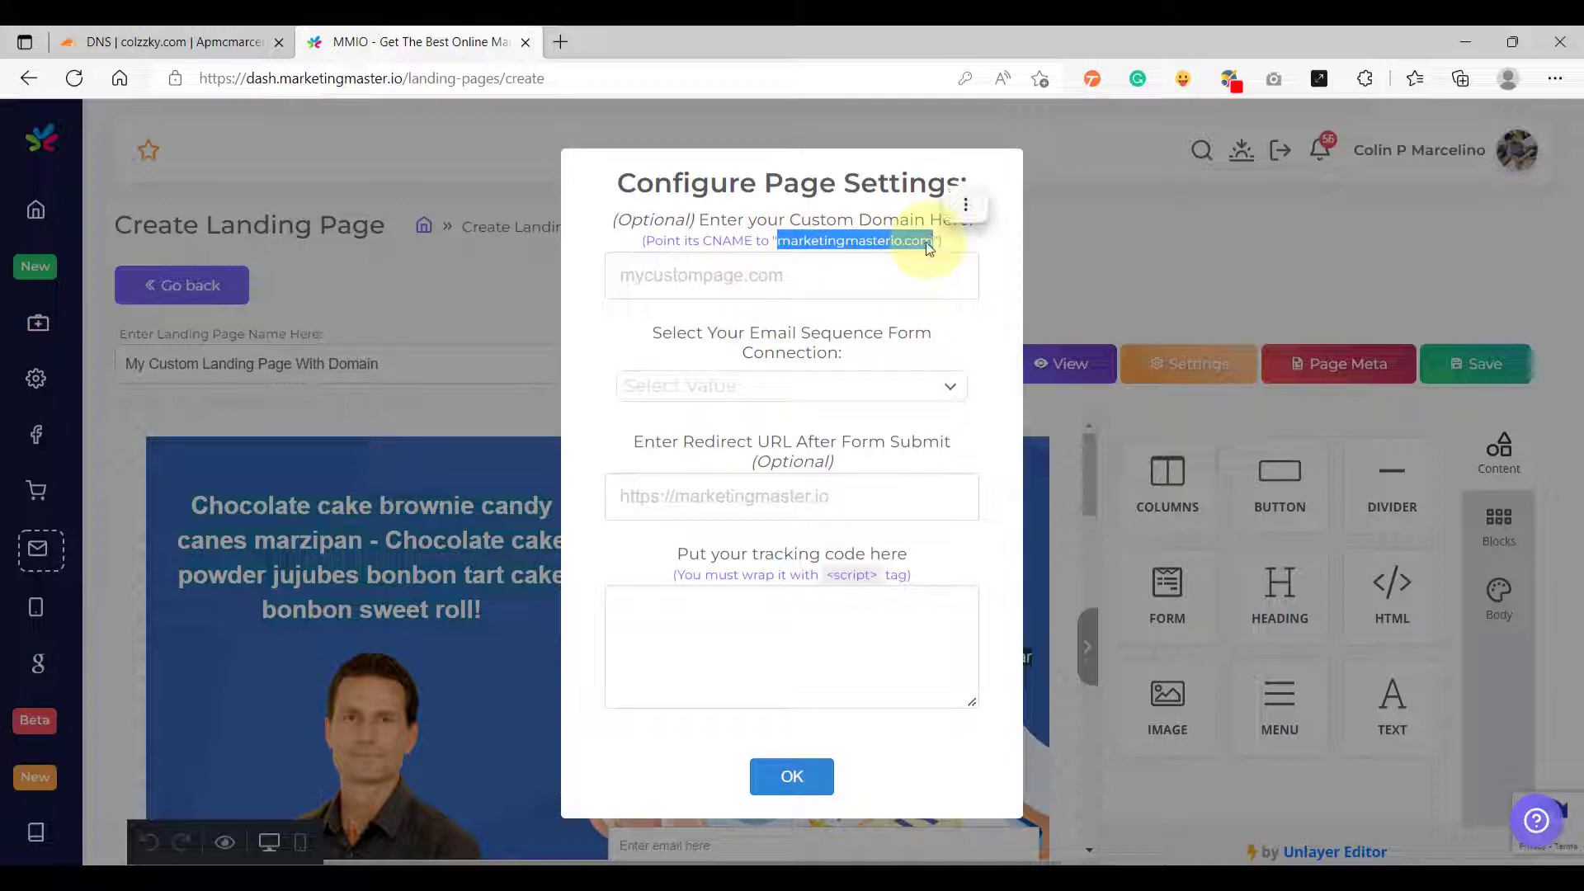
pyautogui.moveTo(809, 283)
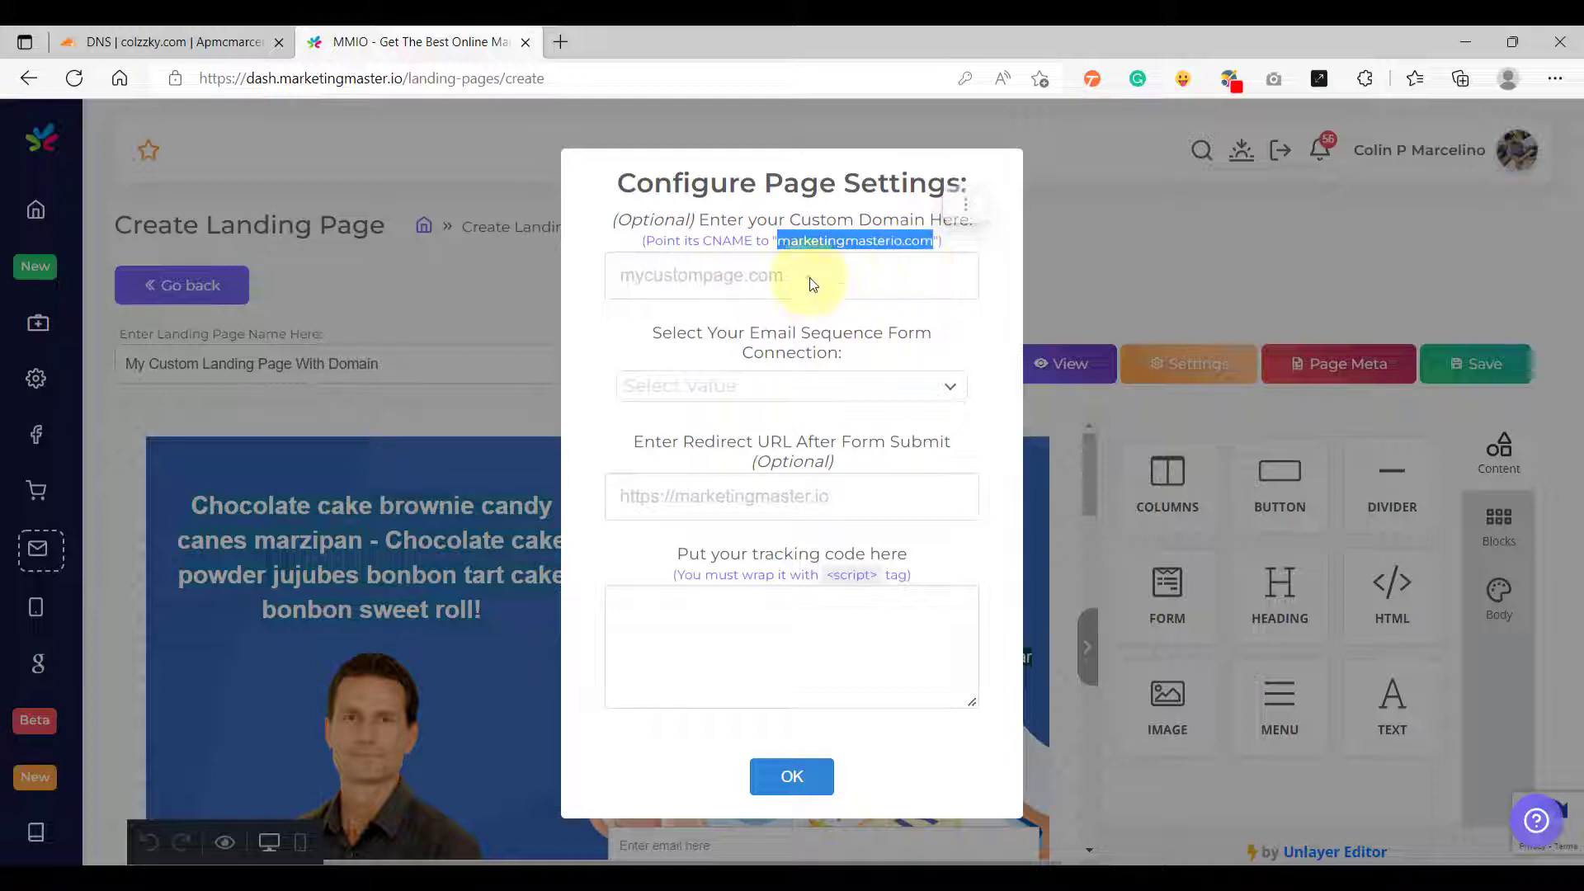
pyautogui.click(792, 275)
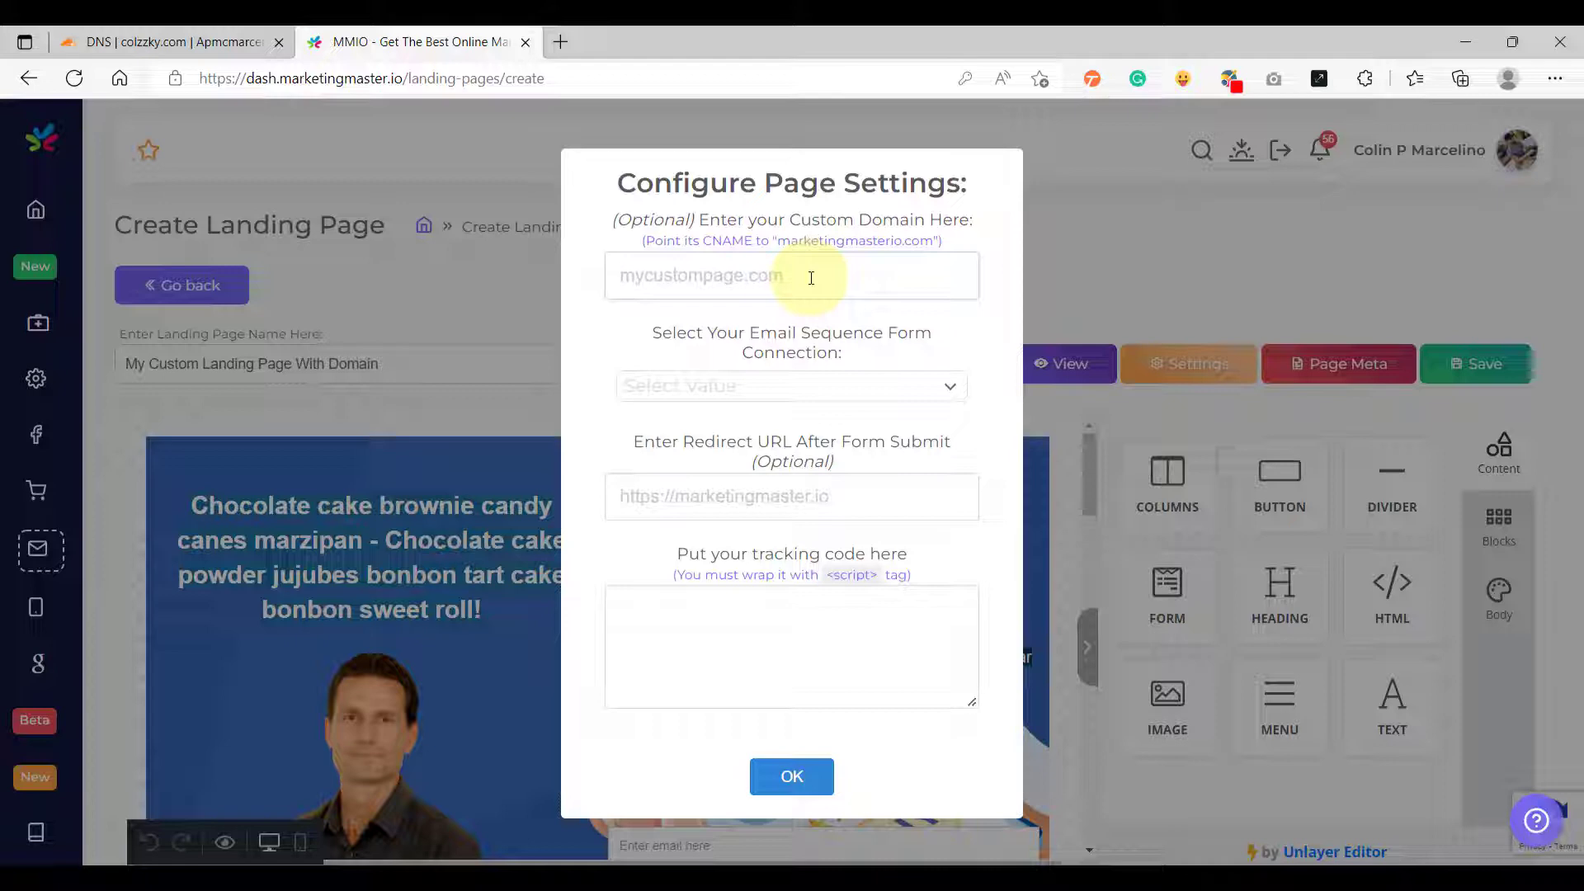
pyautogui.click(167, 41)
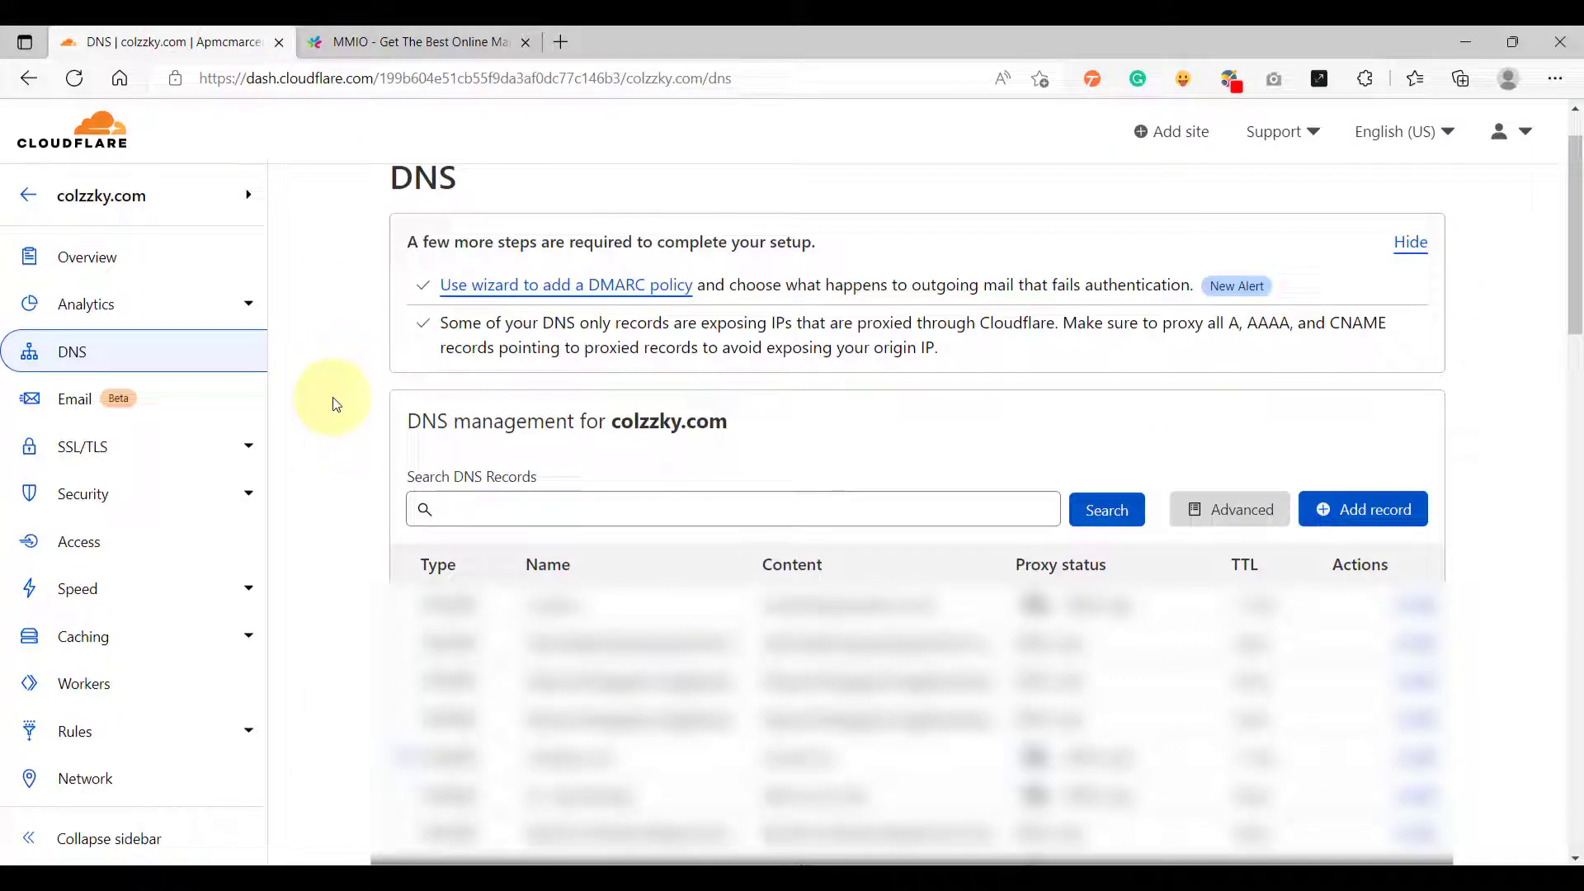
# - Draft a new CNAME DNS record for colzzky.com named 'digital'
pyautogui.scroll(-3)
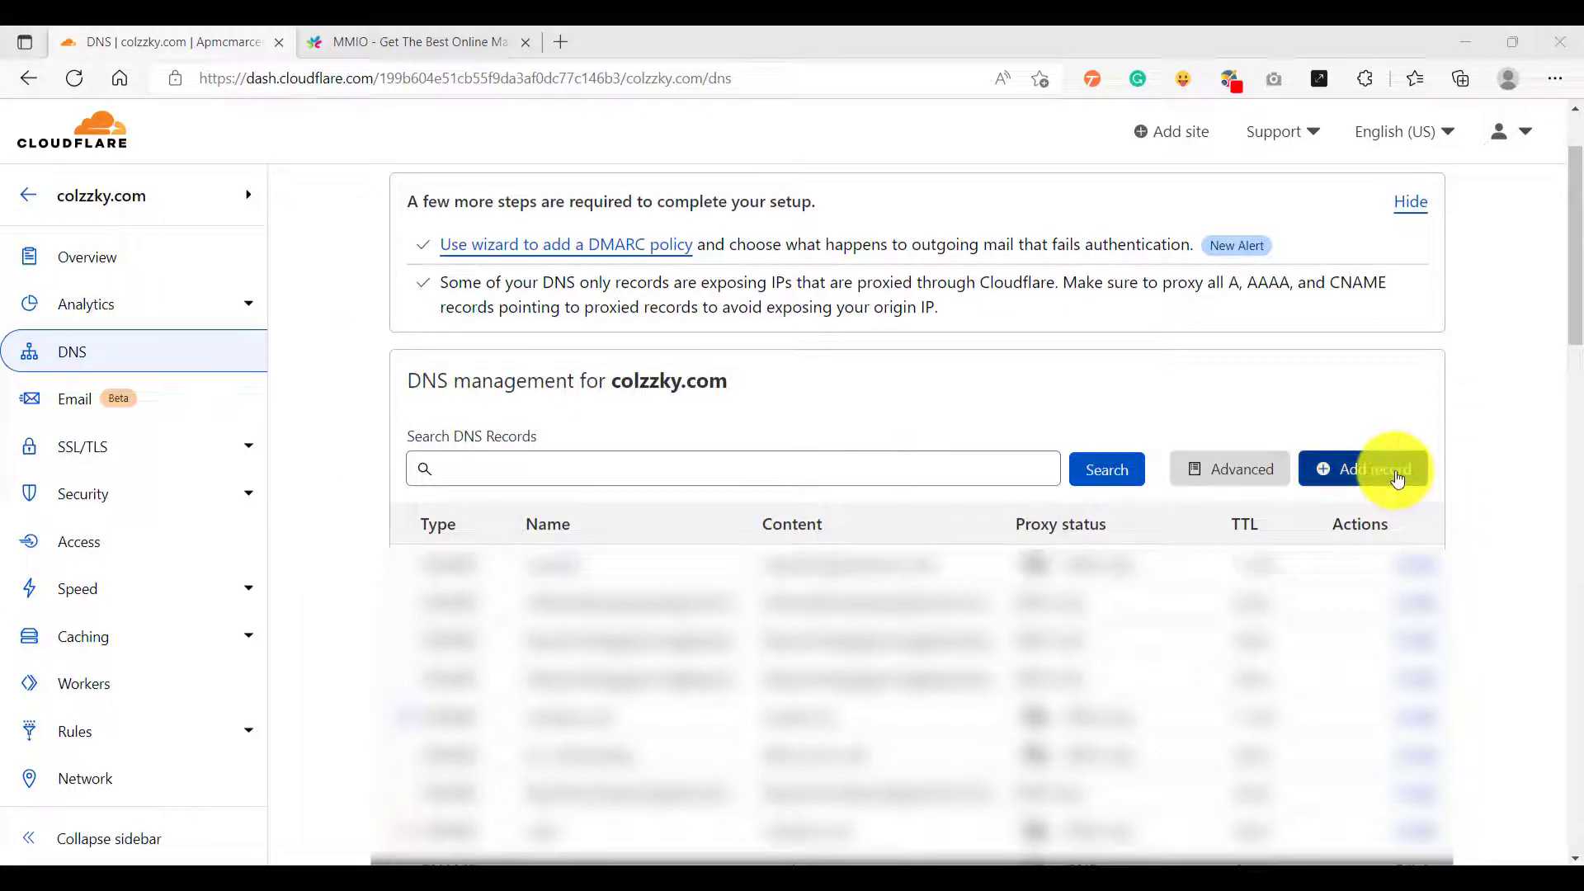
pyautogui.click(1361, 469)
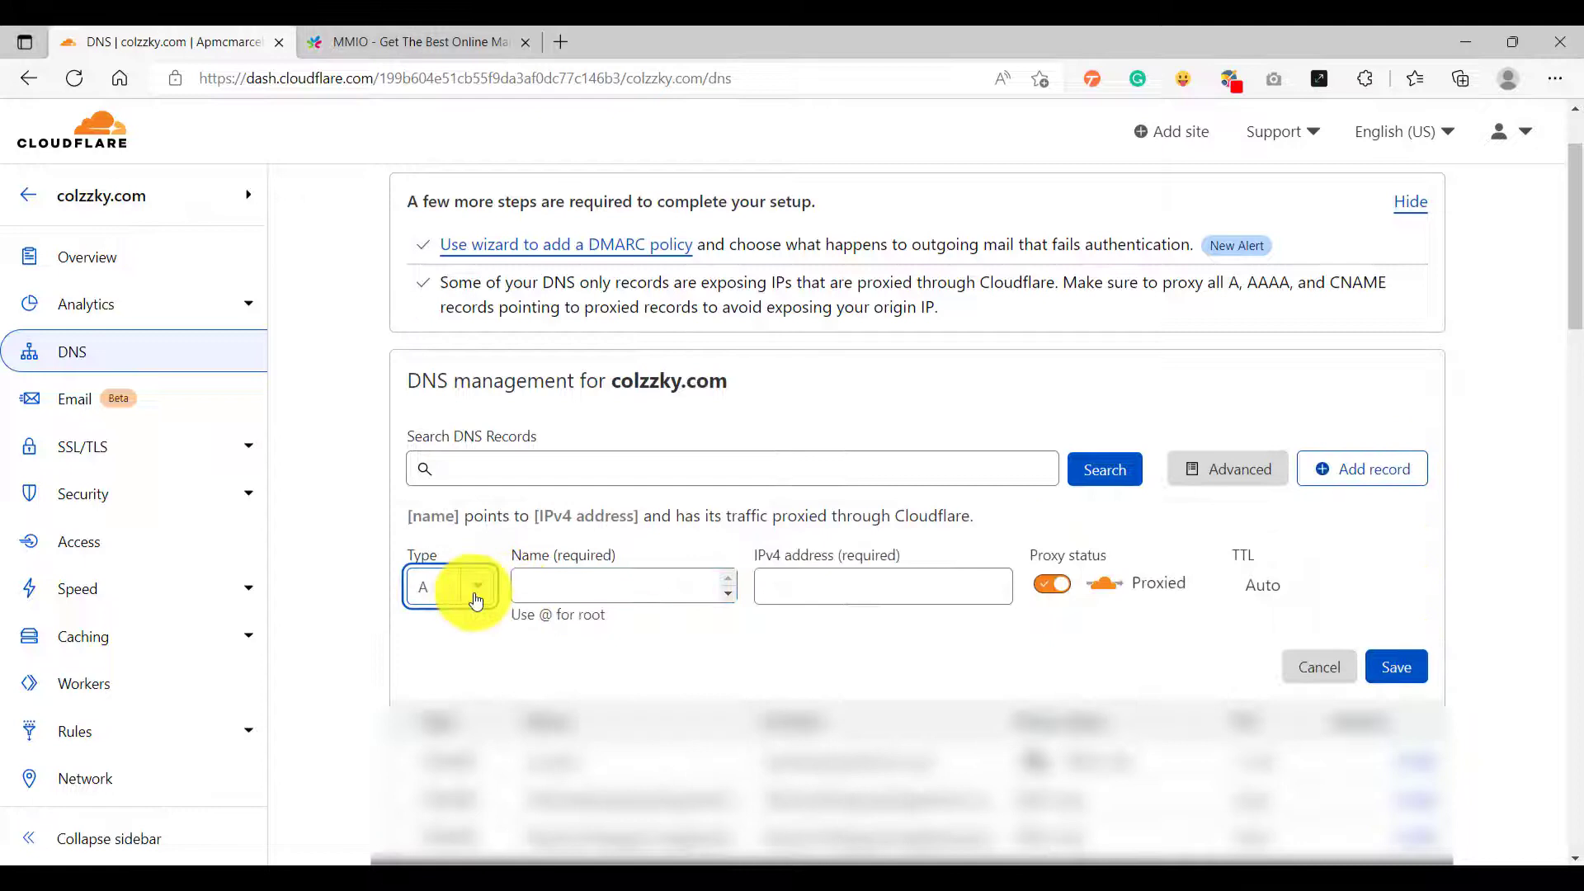
pyautogui.click(451, 585)
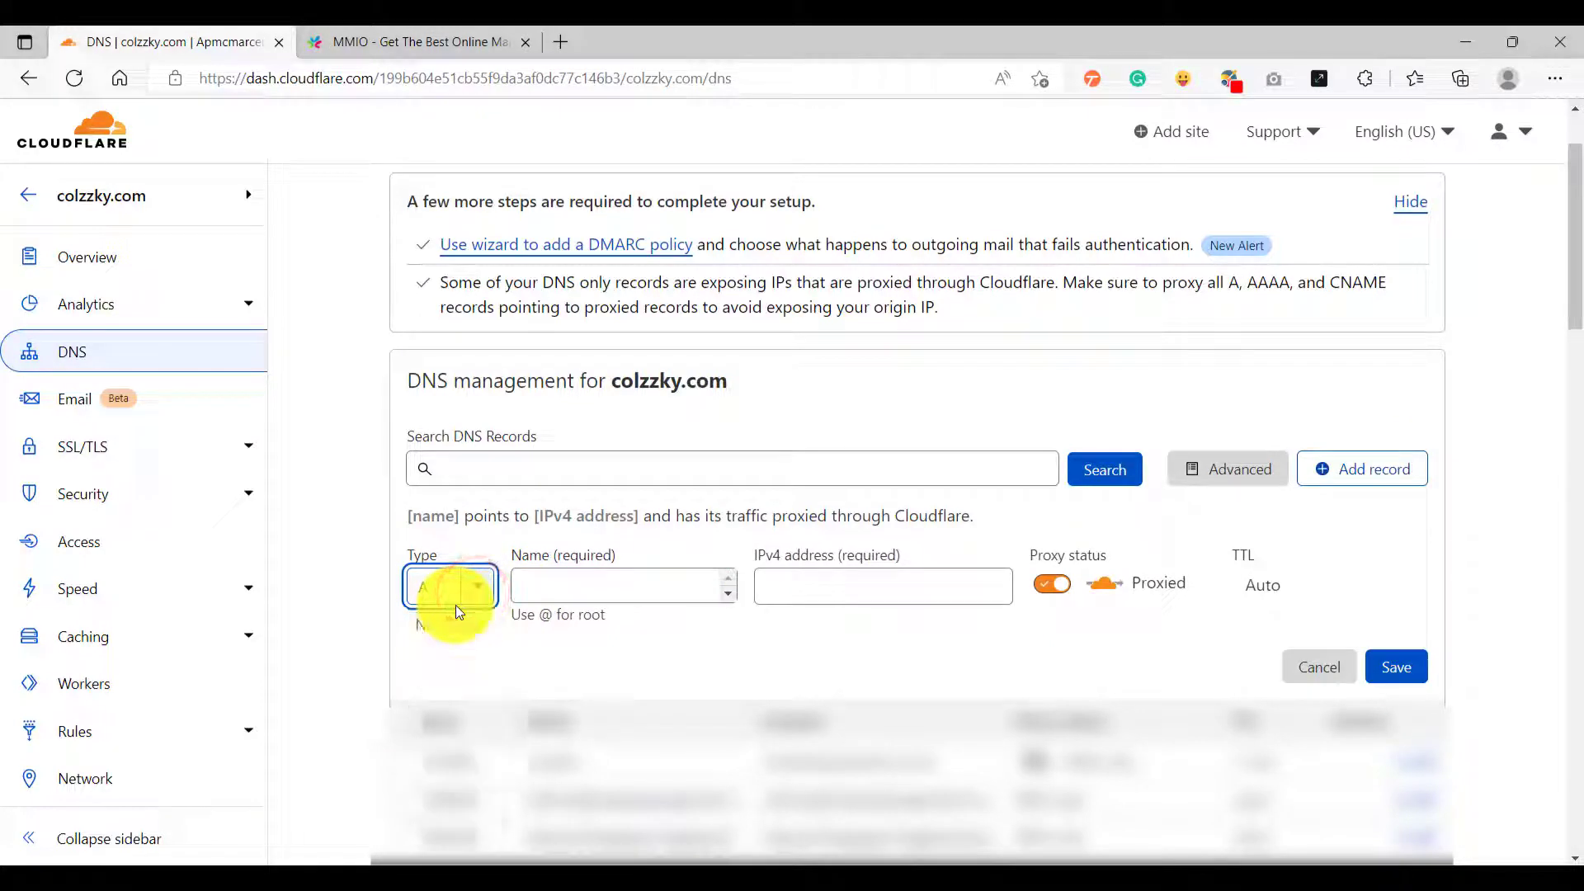
pyautogui.click(450, 586)
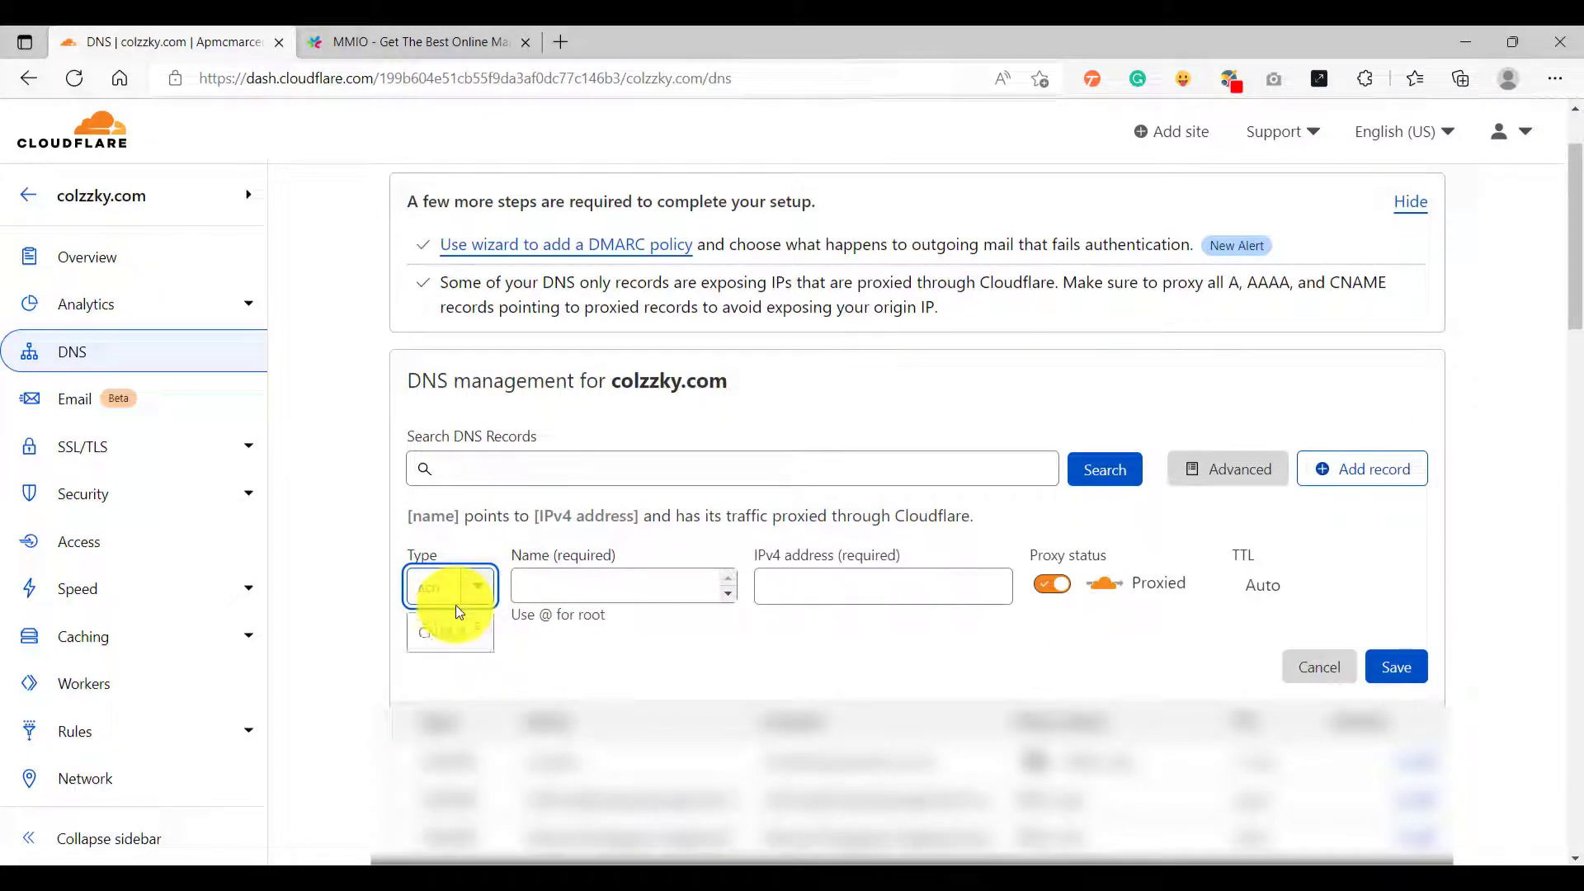
pyautogui.click(442, 633)
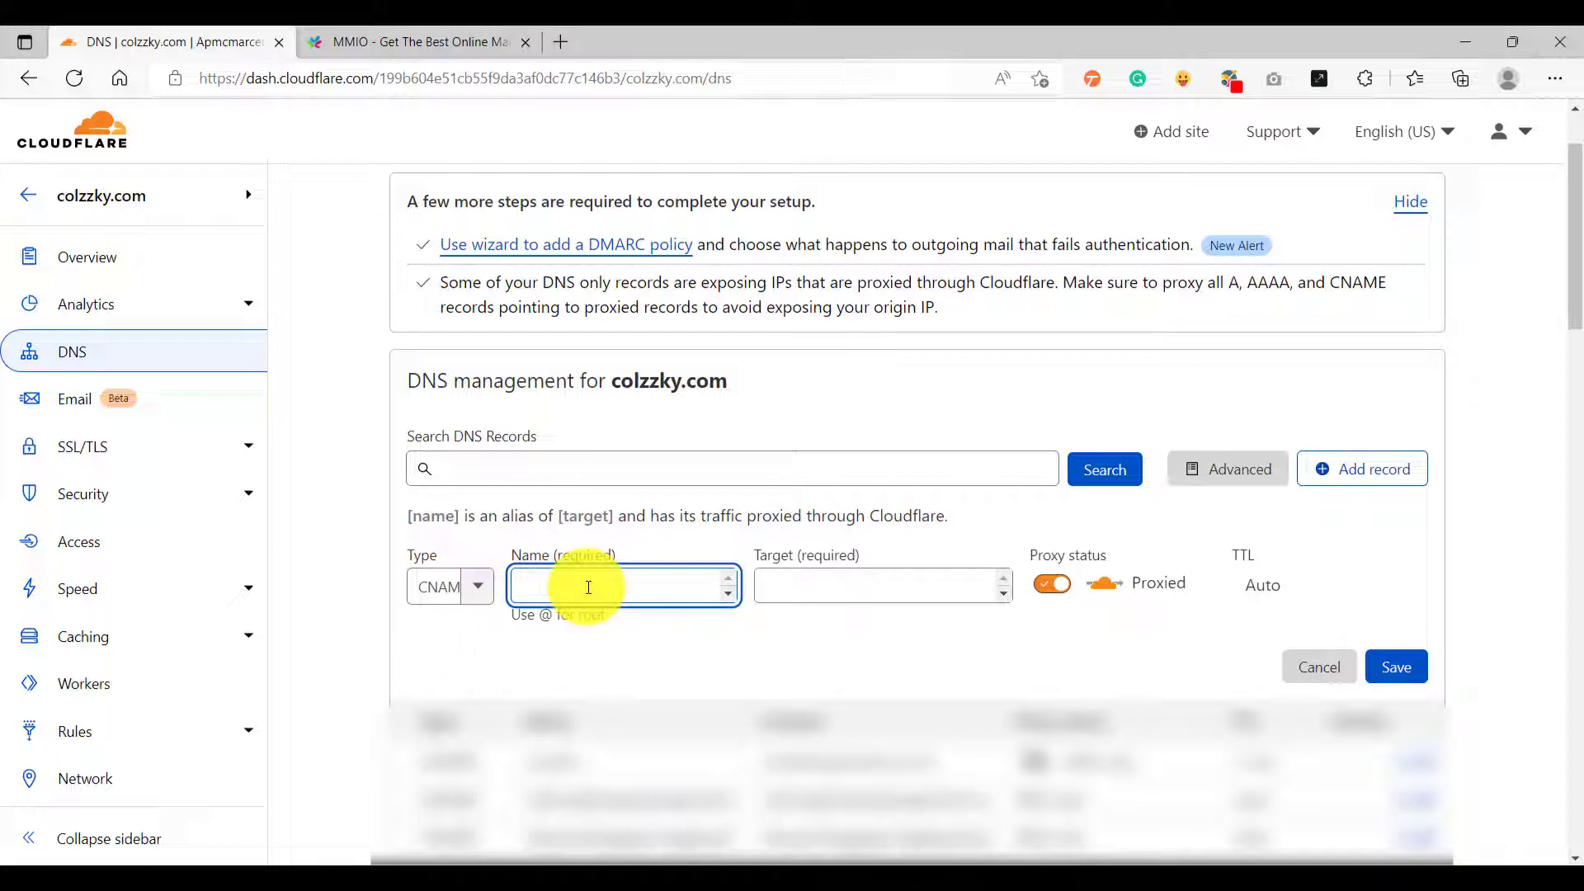
pyautogui.write('digital')
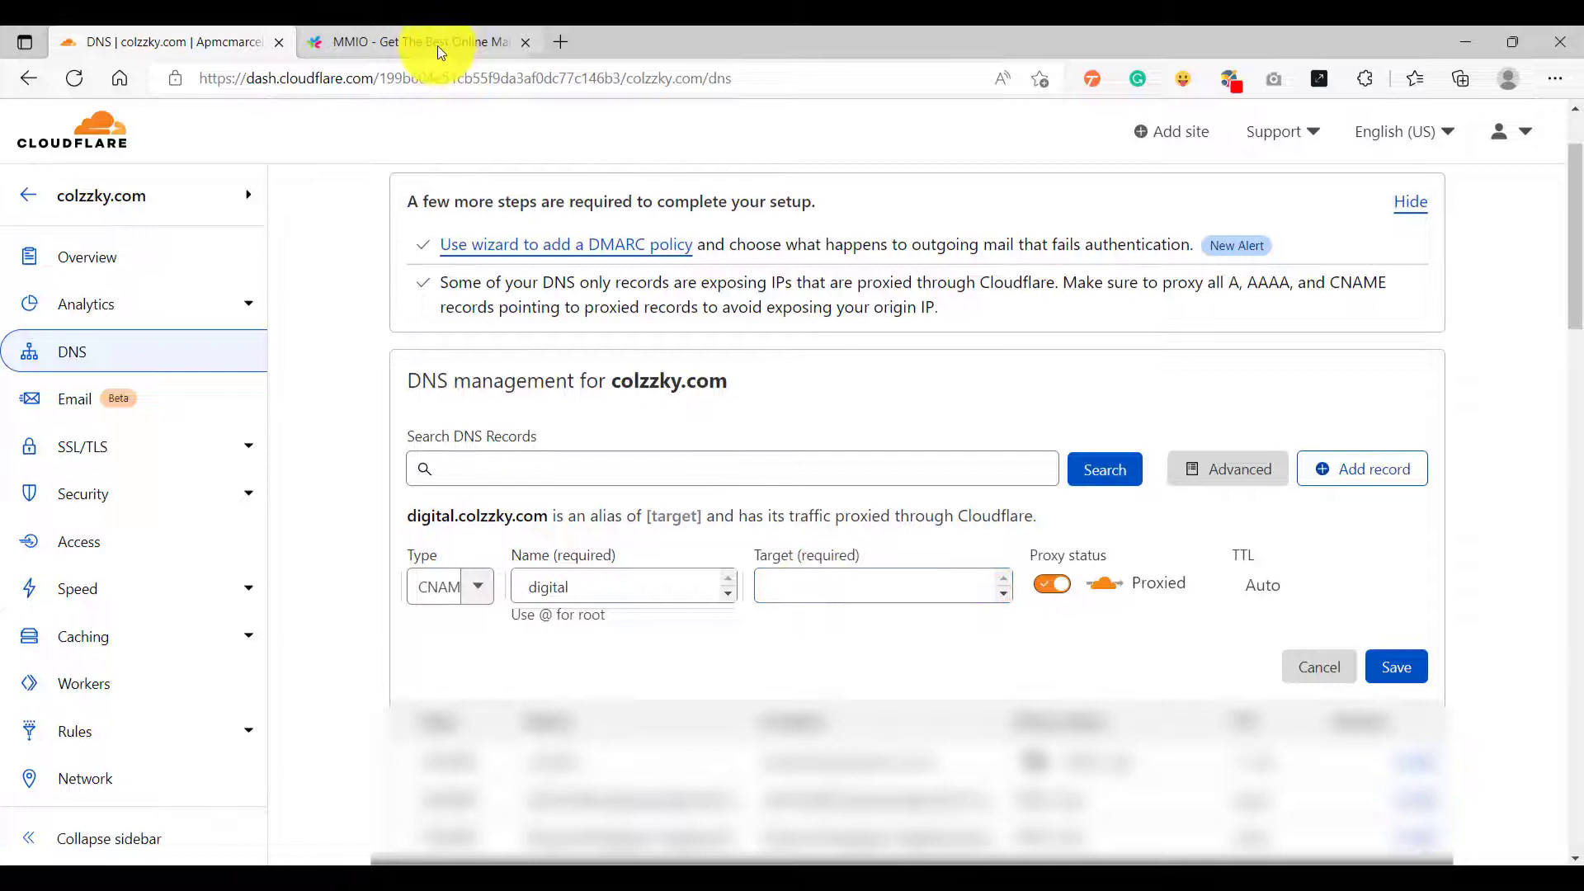
# - Copy the CNAME target marketingmasterio.com from MMIO and return to Cloudflare
pyautogui.click(414, 42)
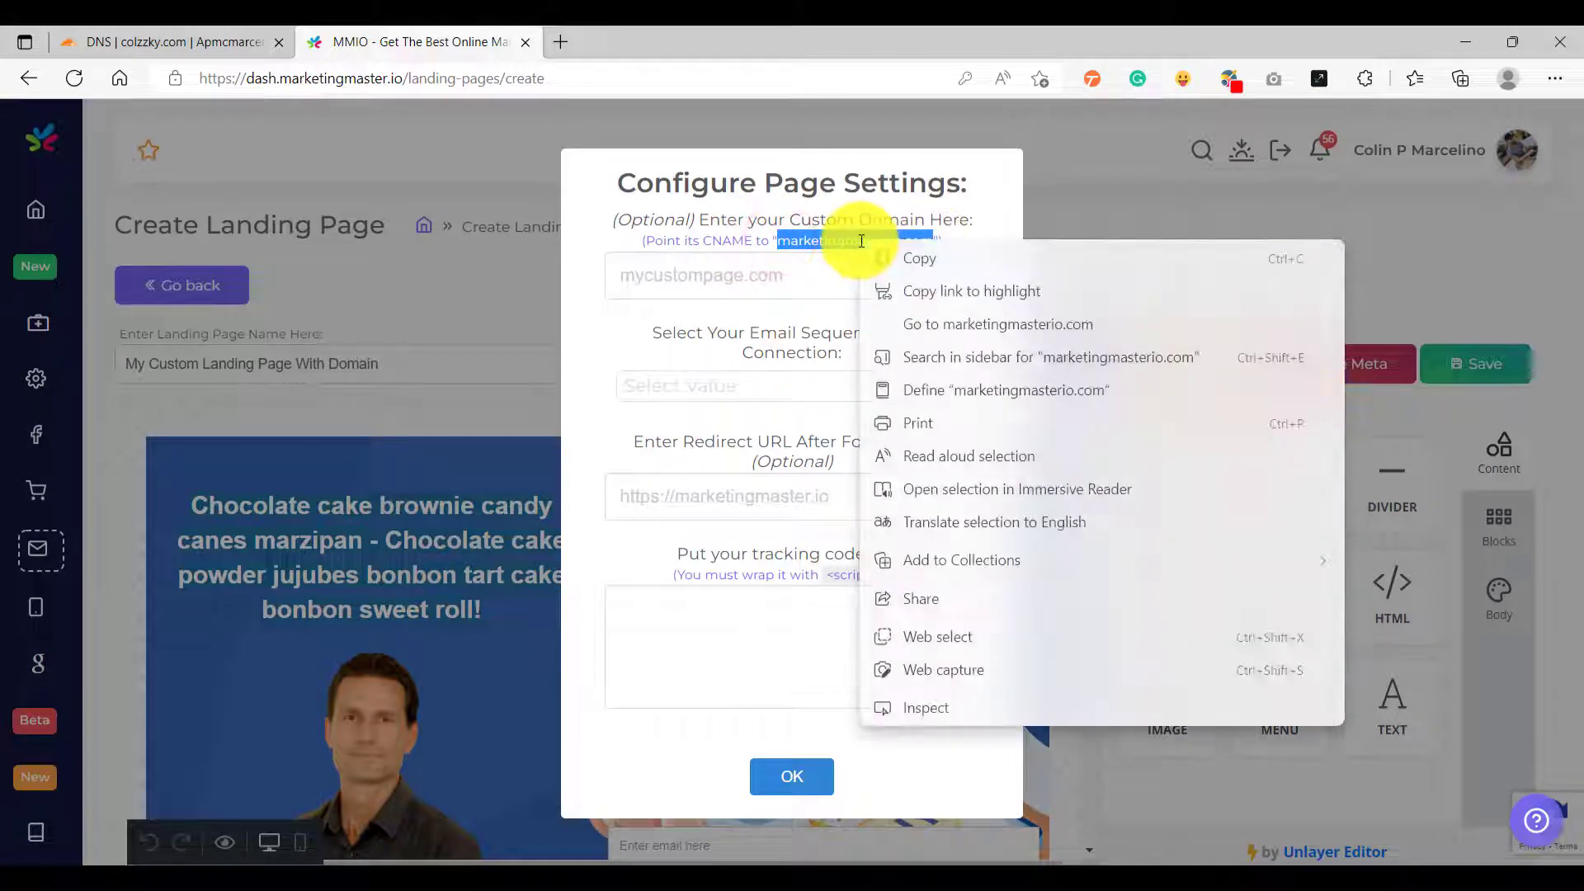
pyautogui.click(162, 42)
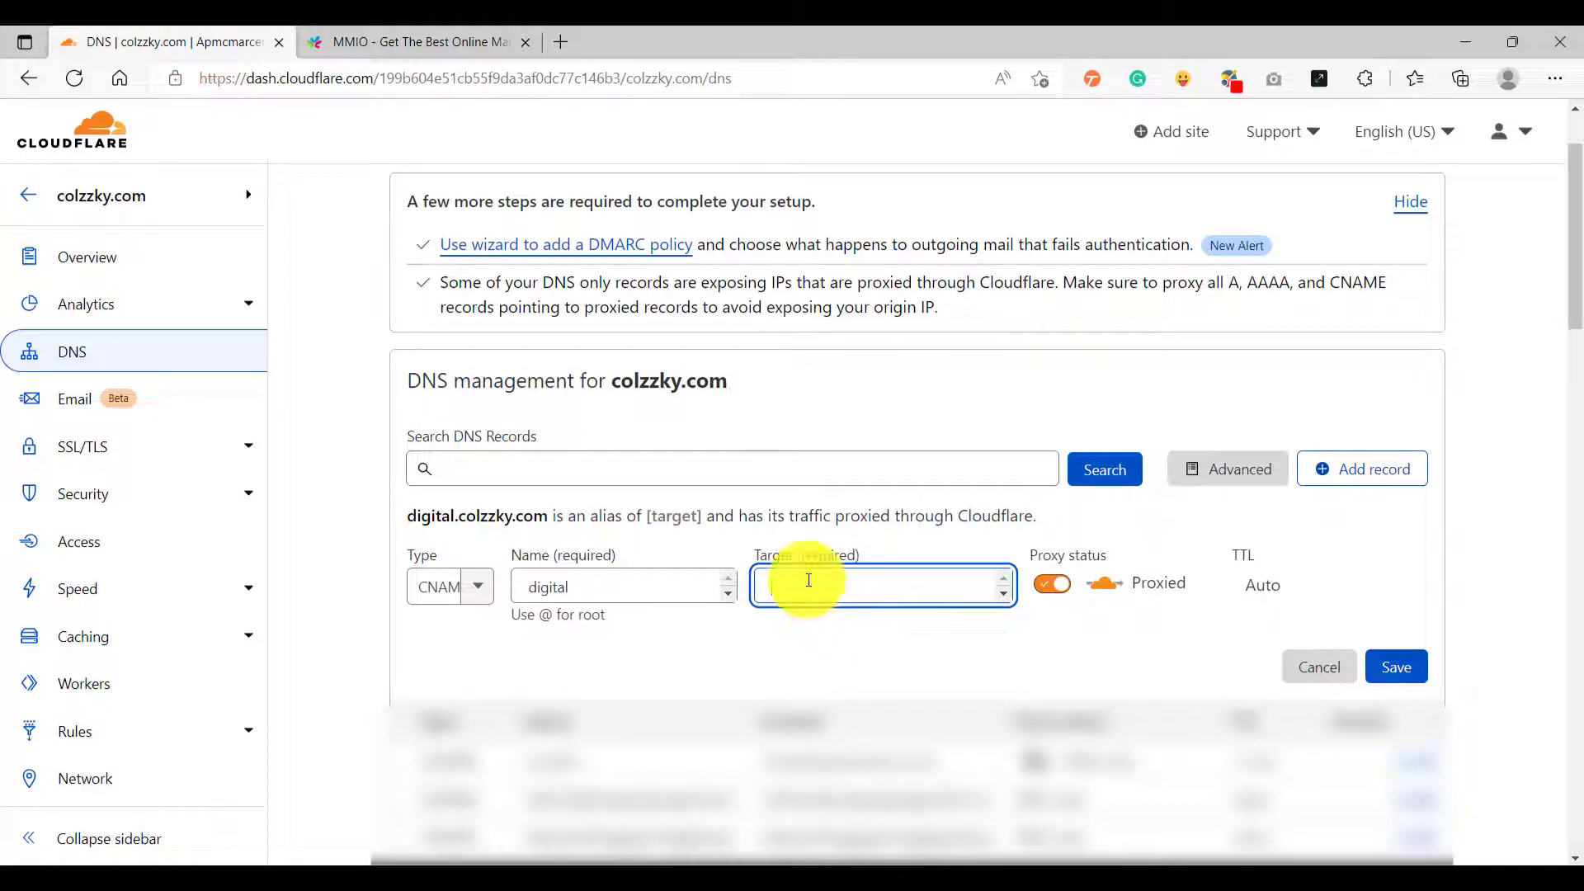
# - Save the digital record pointing to marketingmasterio.com, DNS only, TTL 1 min
pyautogui.write('marketingmasterio.com')
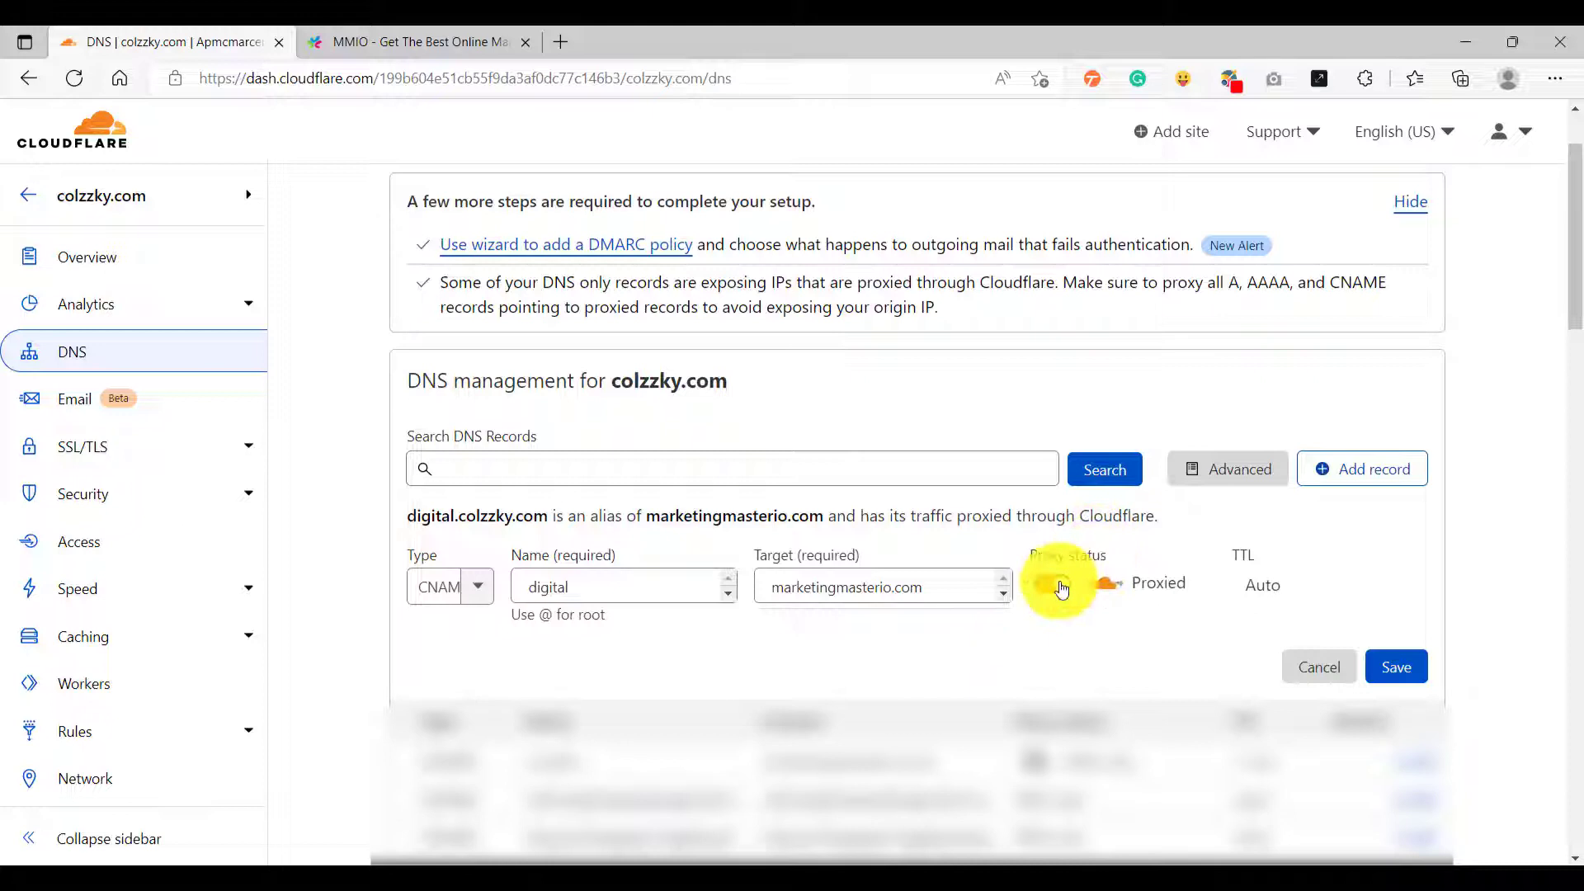
pyautogui.click(1050, 583)
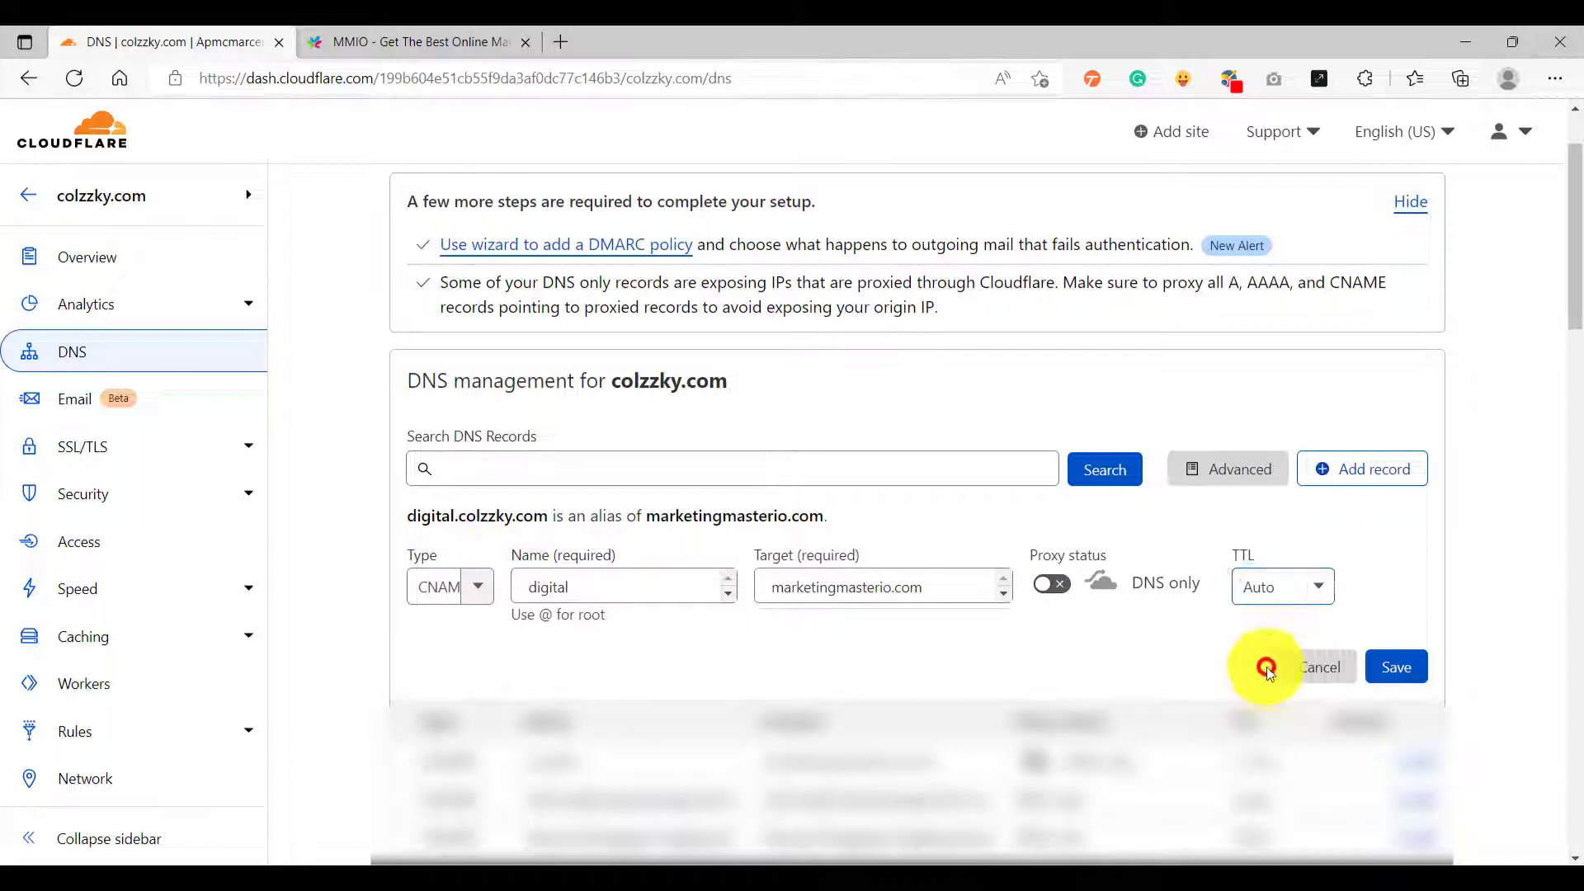
pyautogui.click(1282, 587)
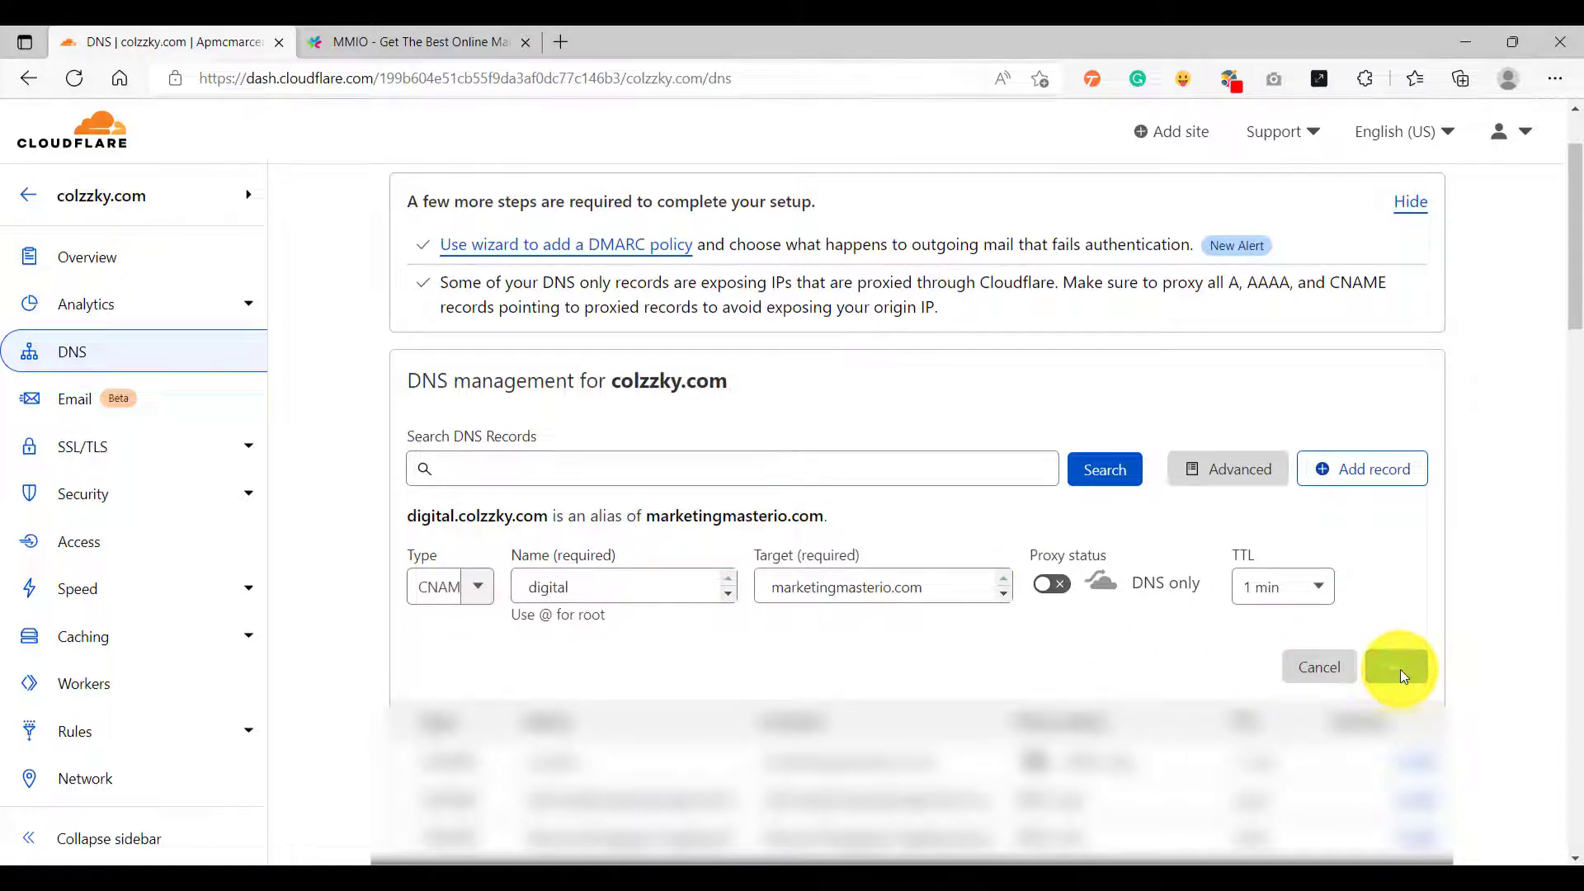
pyautogui.click(1399, 667)
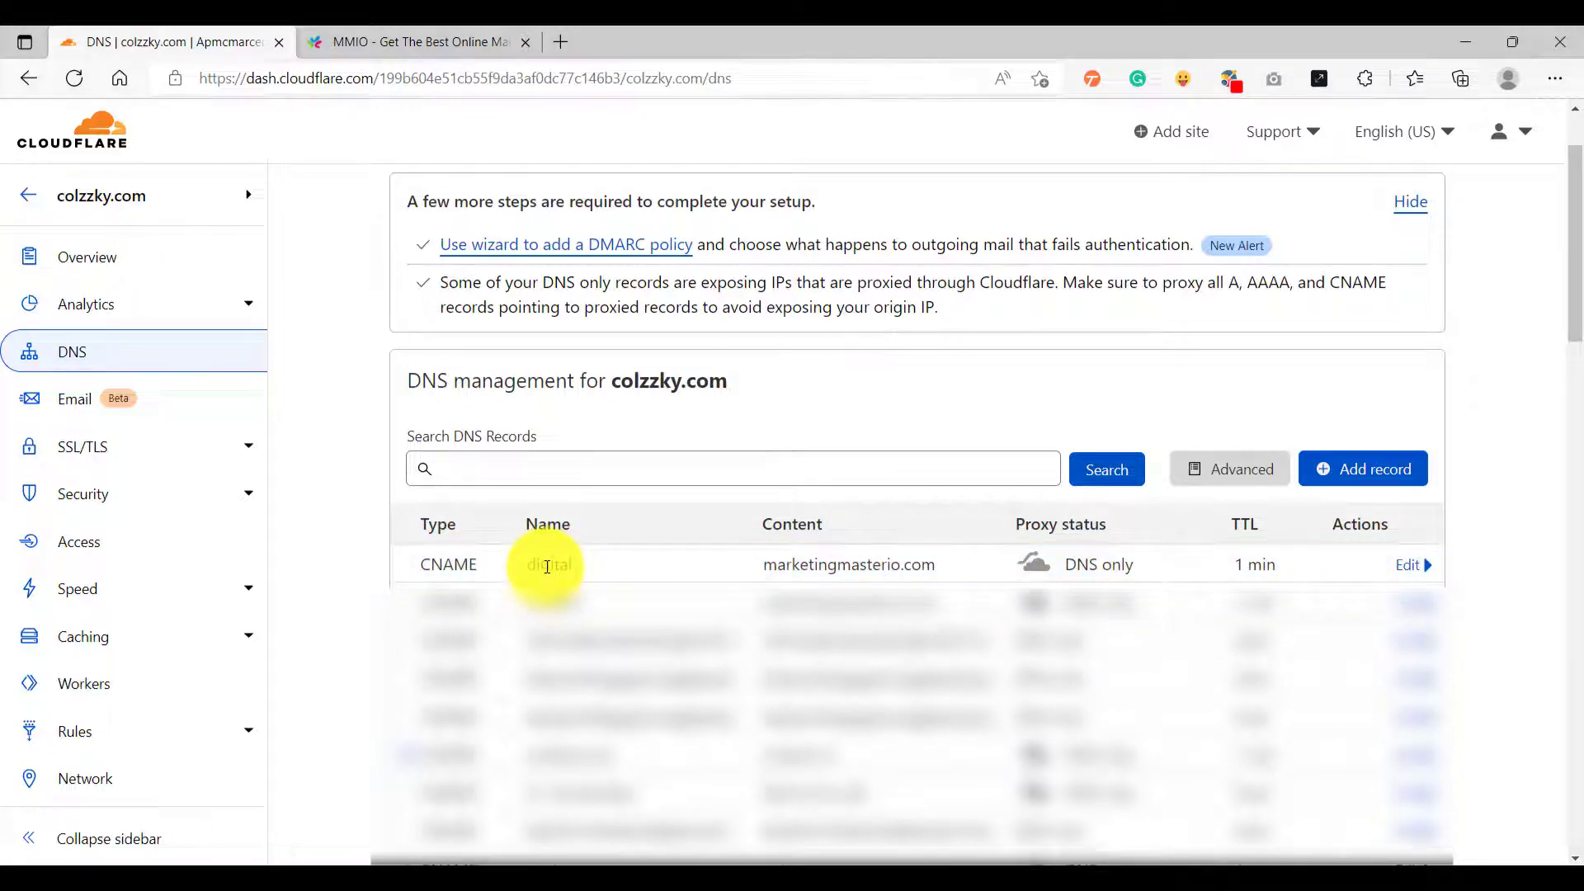
pyautogui.click(545, 564)
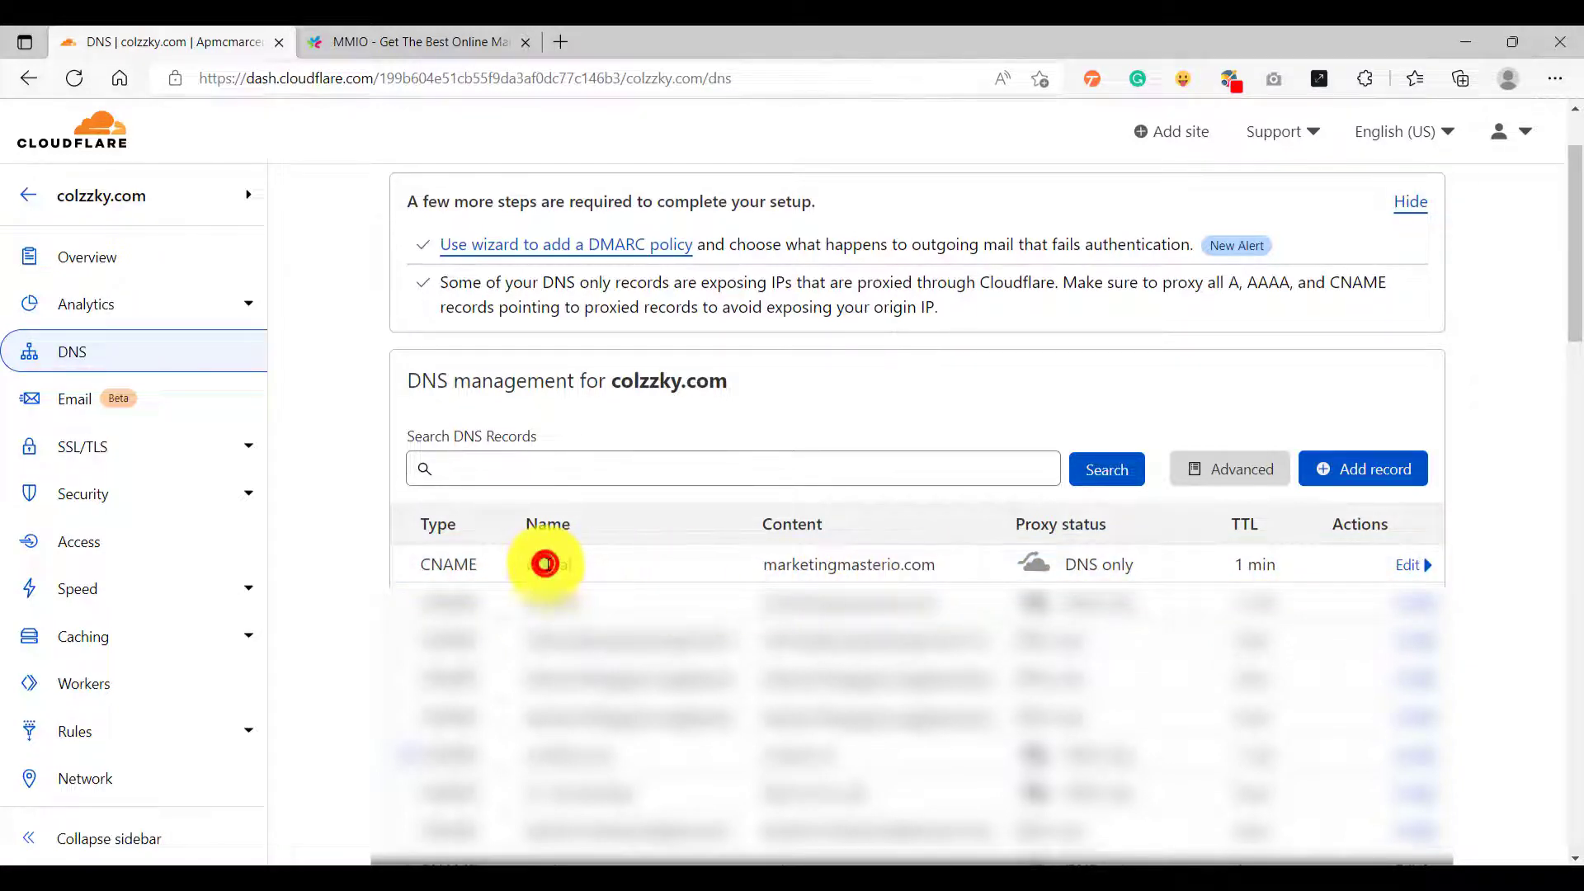
pyautogui.doubleClick(549, 564)
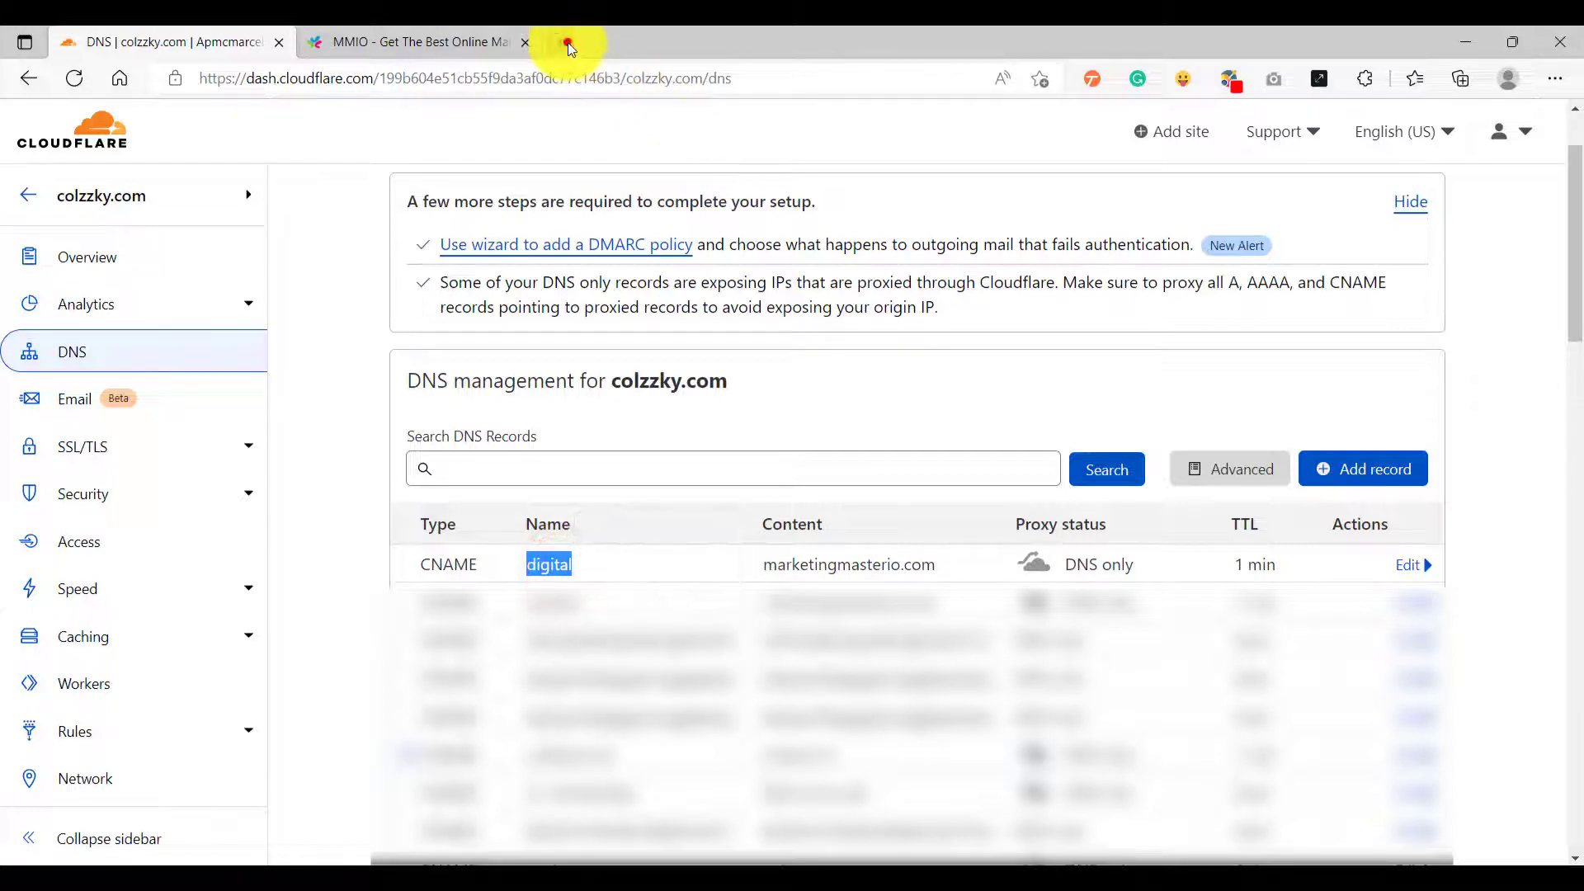
# - Load digital.colzzky.com in a new tab, then return to MMIO's page settings
pyautogui.click(567, 41)
pyautogui.write('digital.colzzky.com')
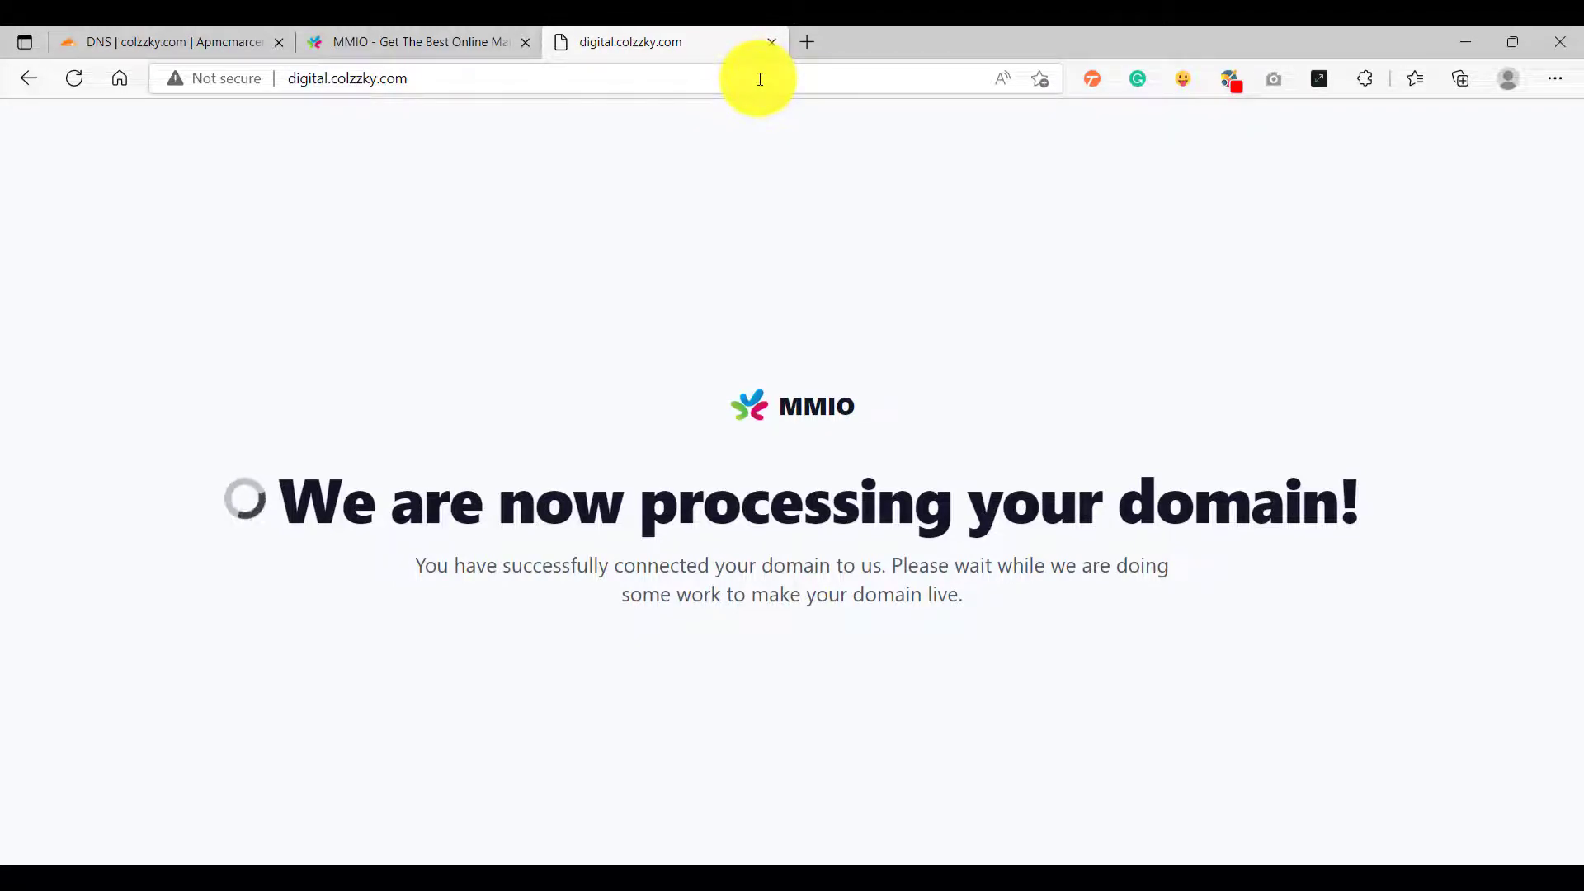
pyautogui.click(346, 78)
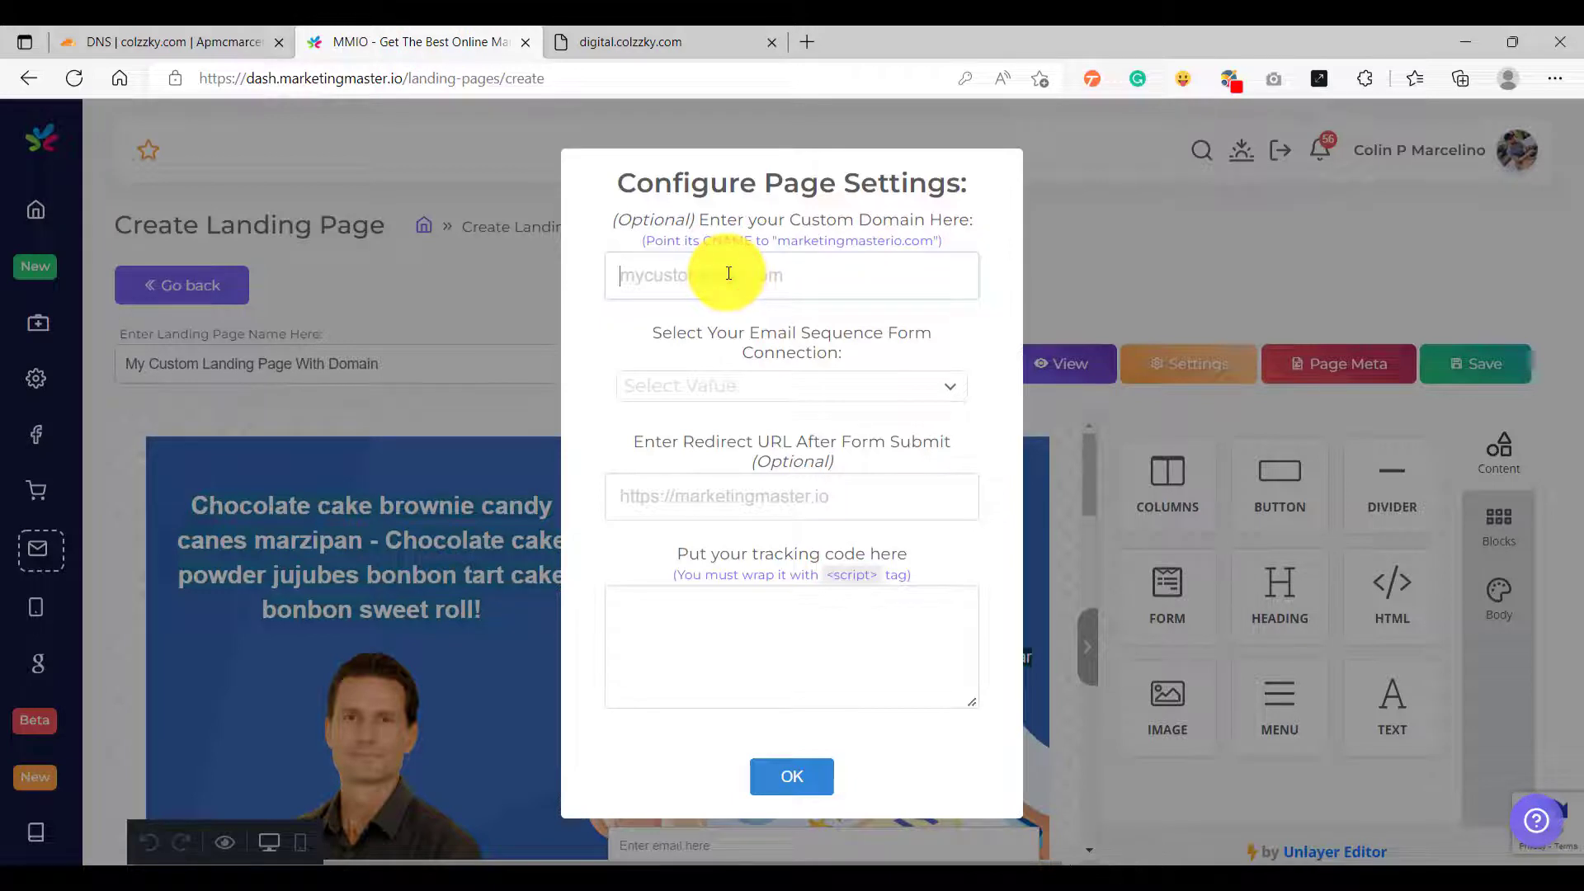
pyautogui.write('http://digital.colzzky.com/')
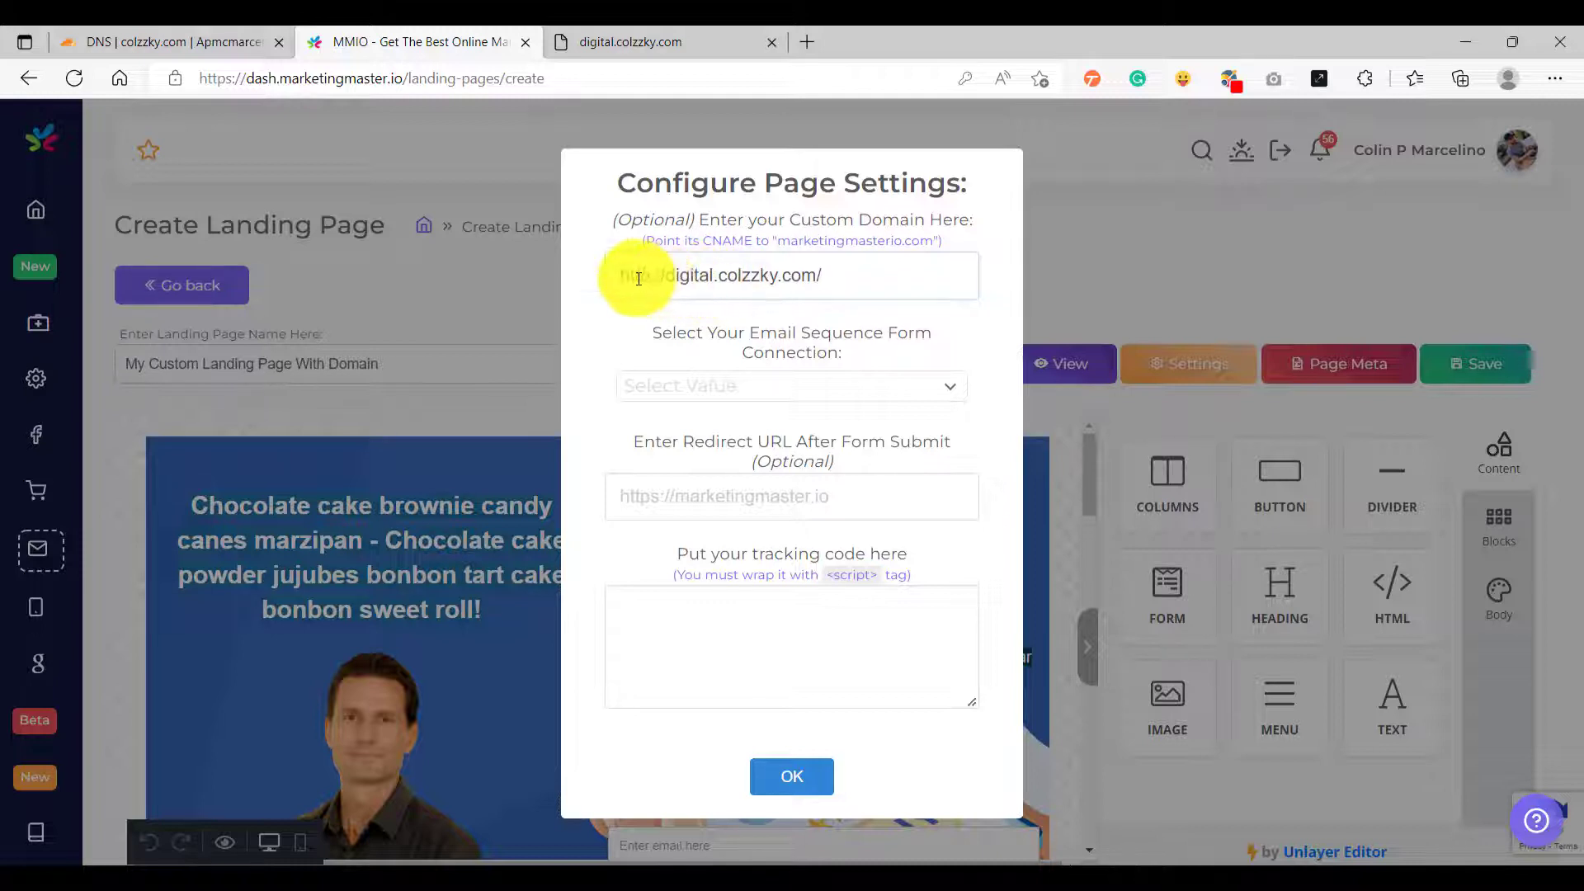
pyautogui.doubleClick(632, 275)
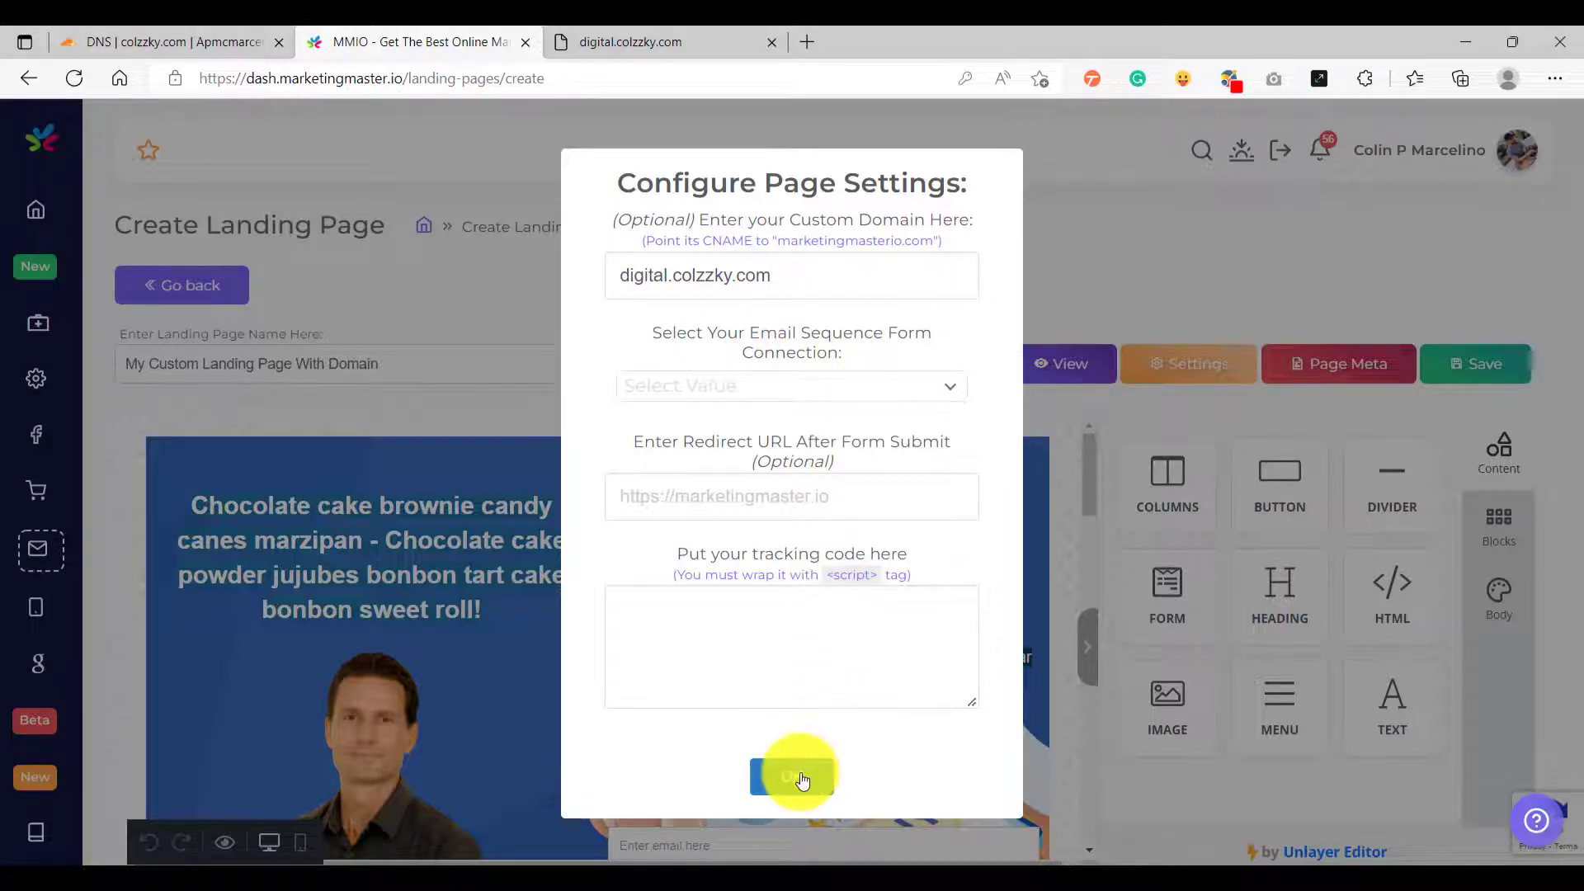
pyautogui.click(792, 776)
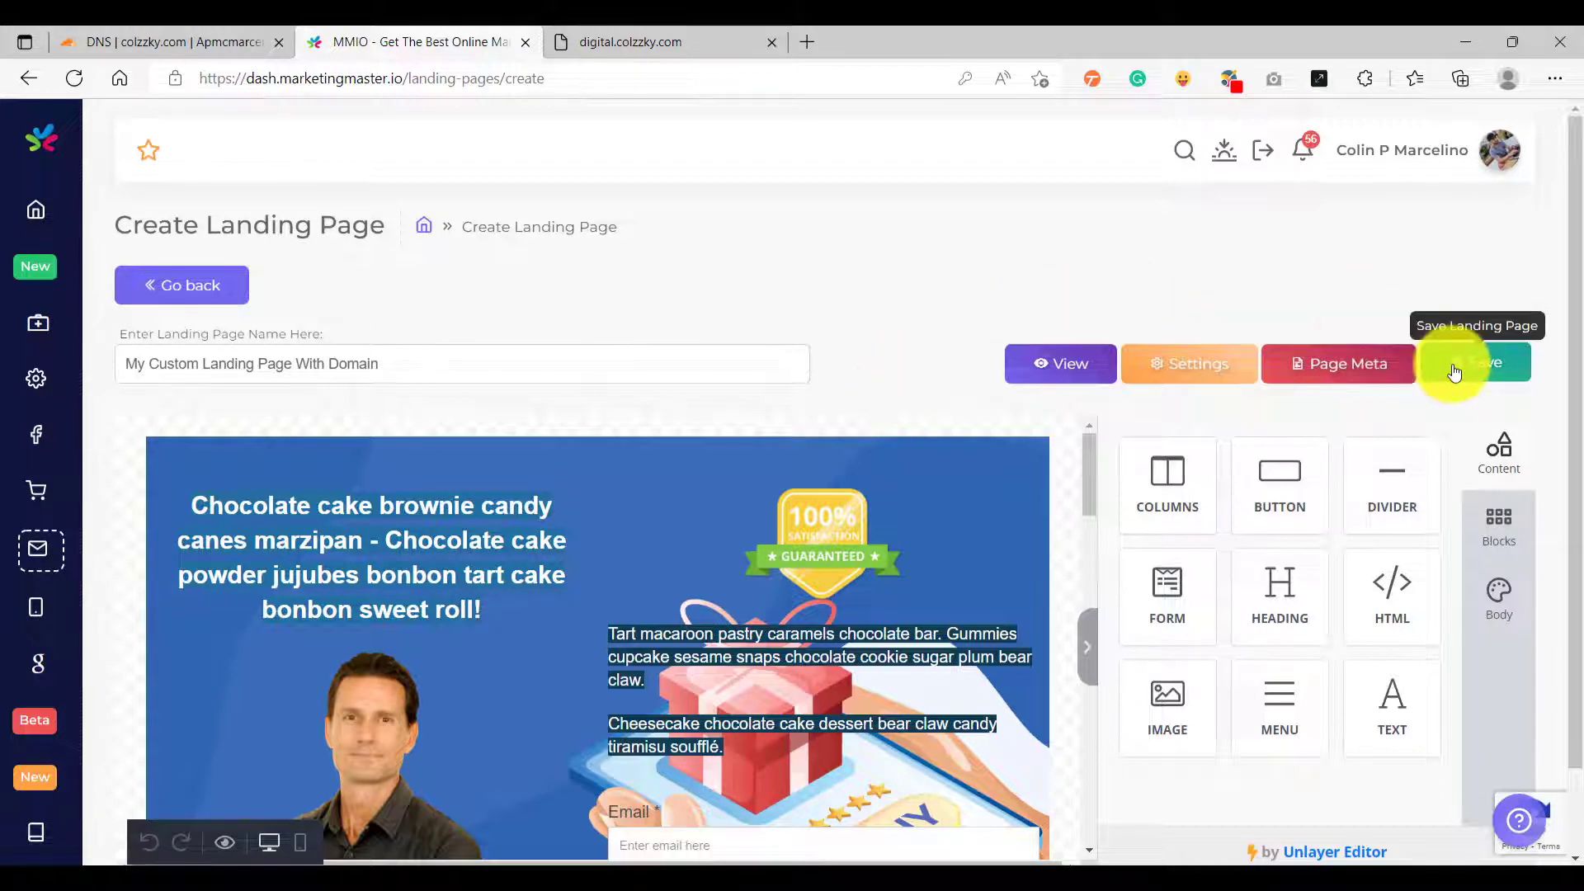
# - Save the landing page, then view the live page at digital.colzzky.com
pyautogui.click(1483, 363)
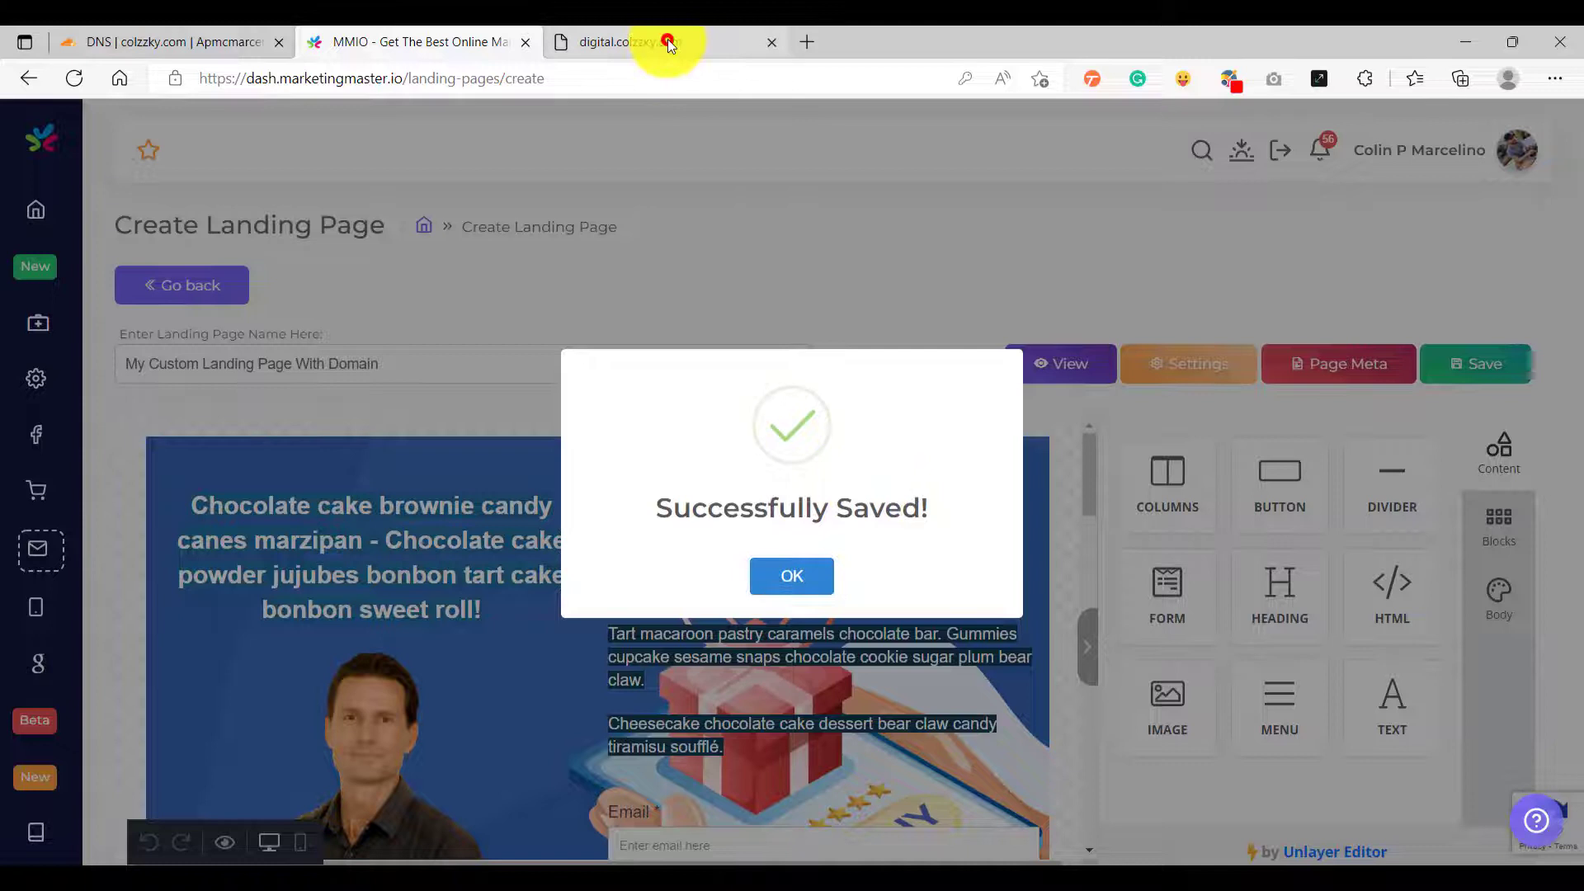
pyautogui.click(630, 41)
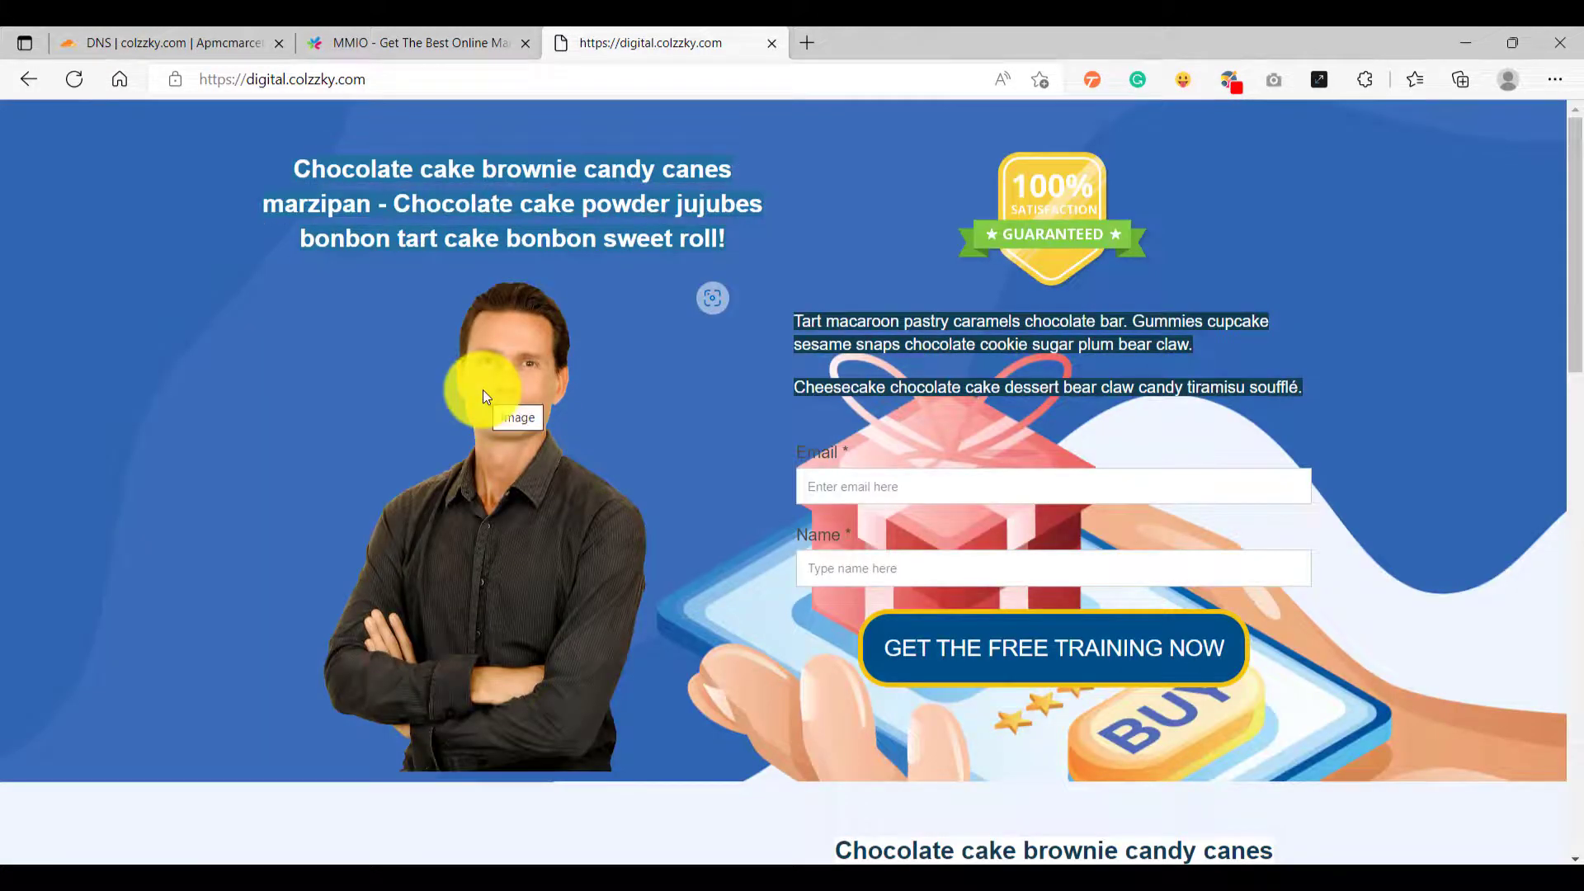
pyautogui.moveTo(280, 541)
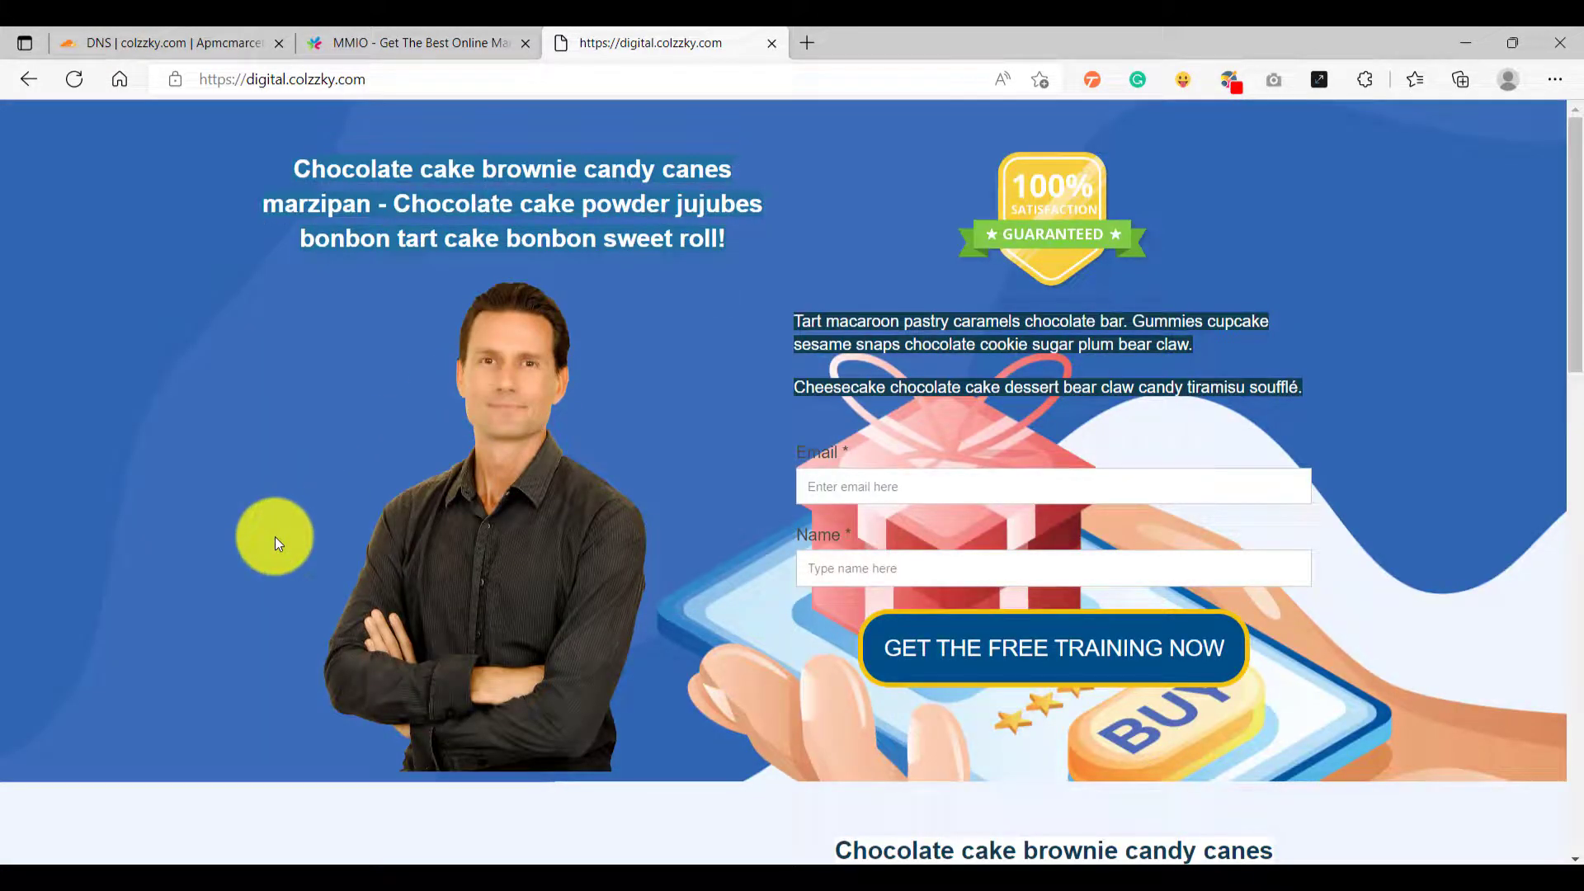